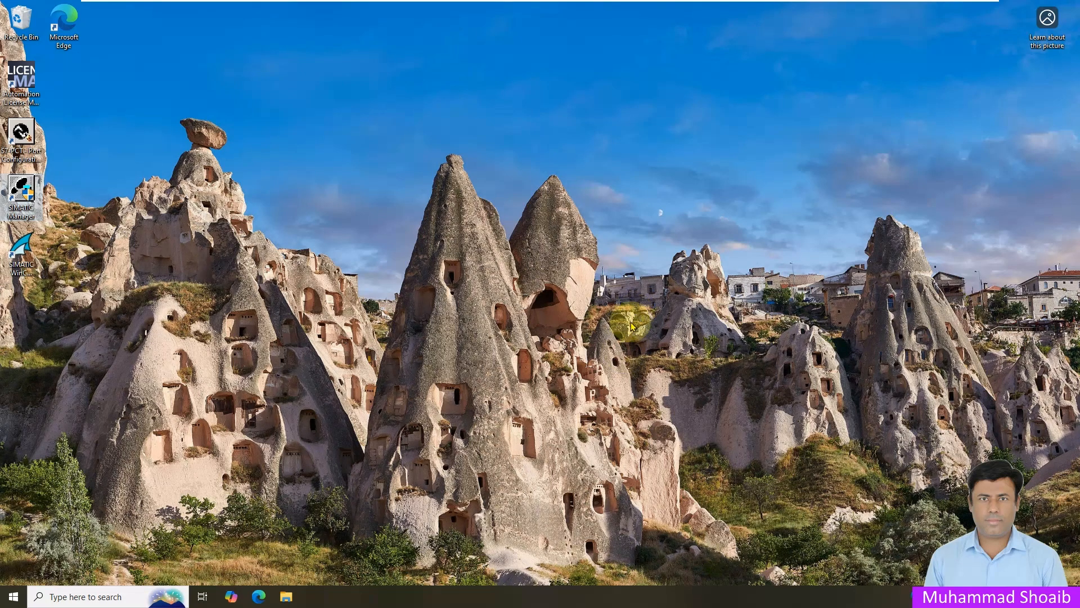
mouse_move(67, 205)
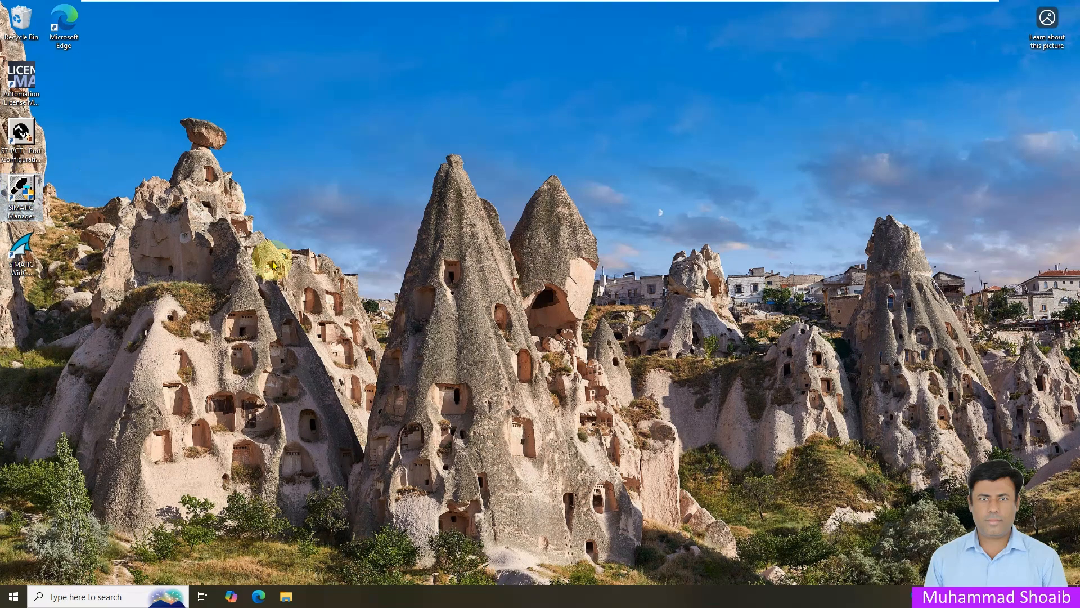
Launch SIMATIC Manager from the desktop so the STEP 7 New Project wizard appears.
double_click(20, 191)
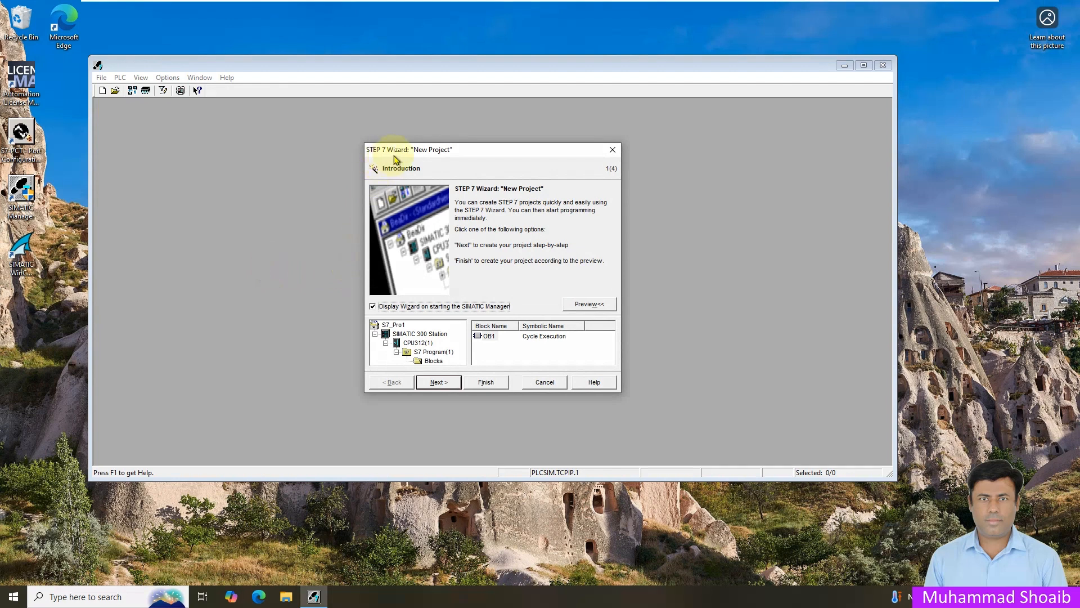
mouse_move(447, 183)
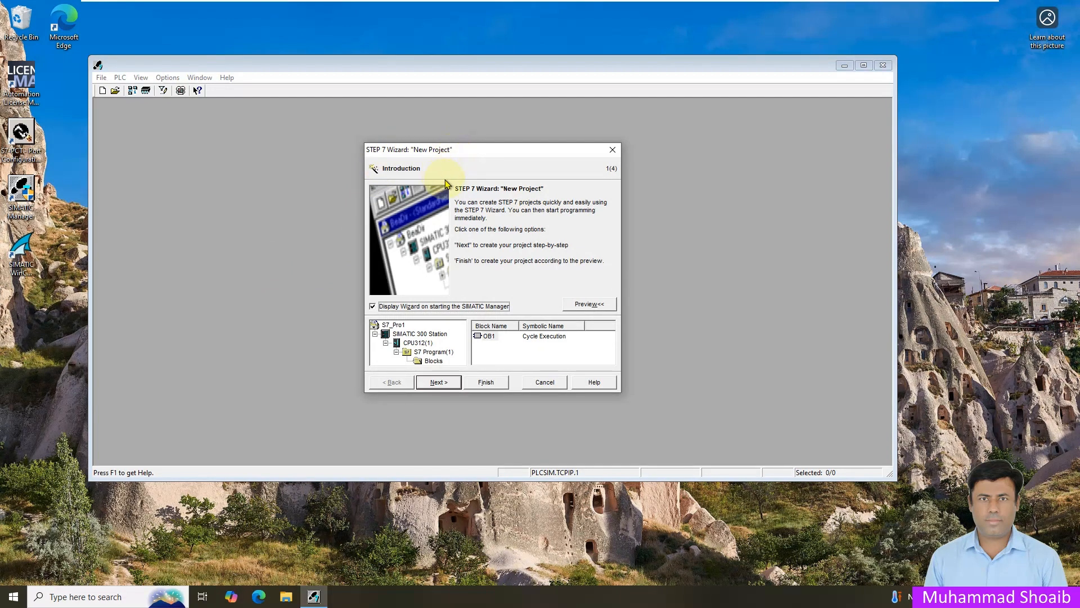
mouse_move(396, 164)
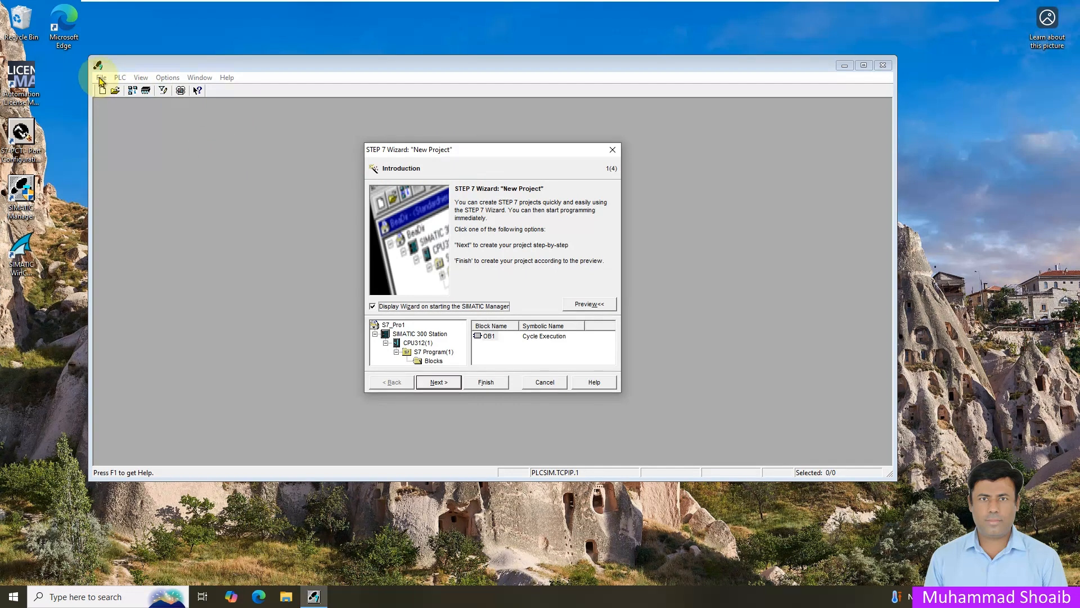
mouse_move(434, 215)
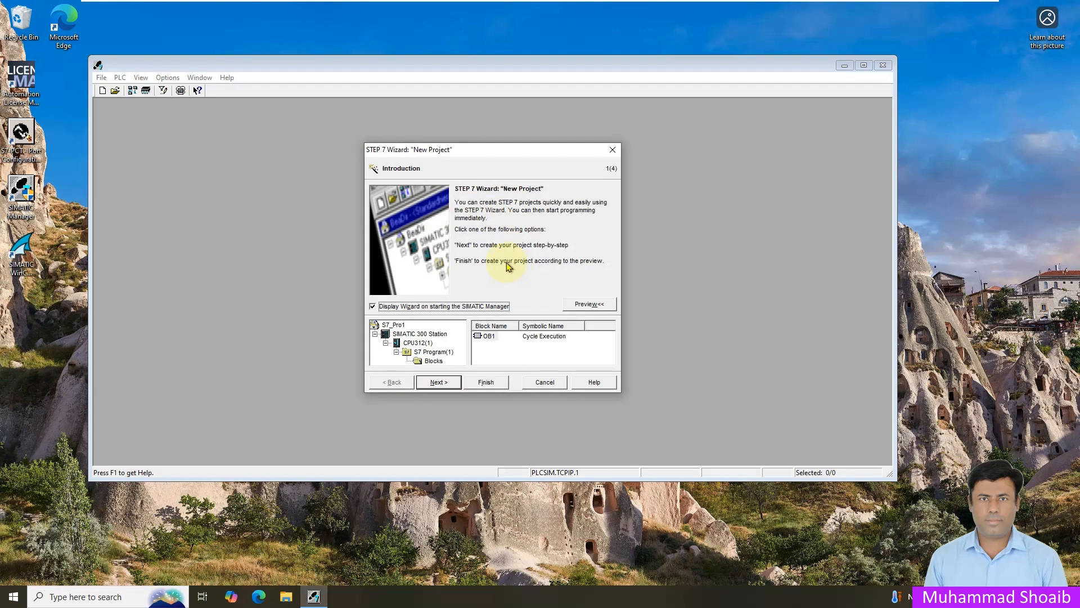
Advance to the CPU step and choose CPU313 as the station's CPU.
click(438, 382)
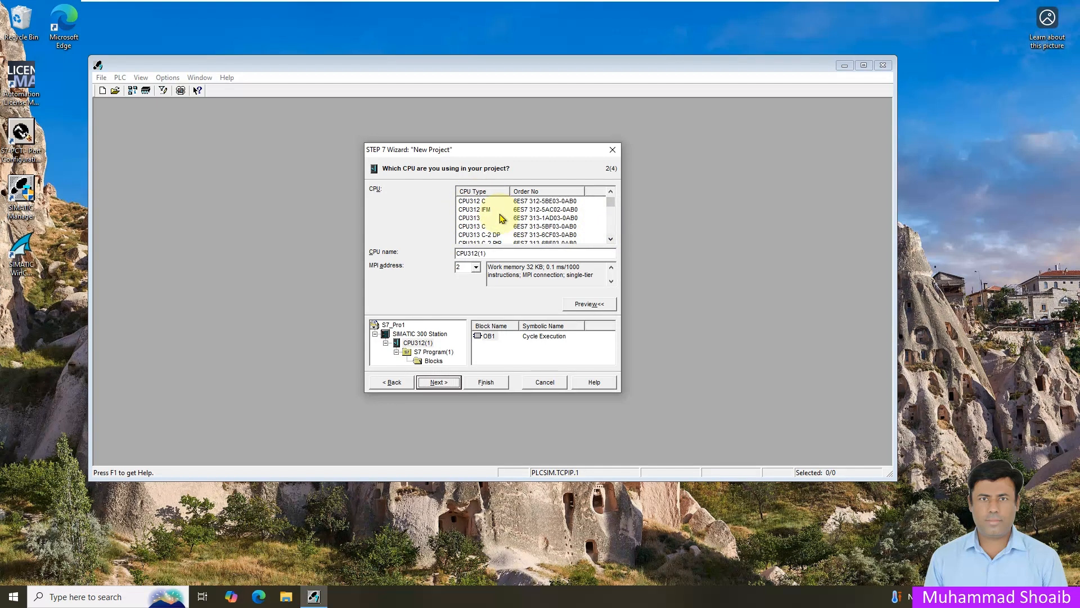
click(470, 200)
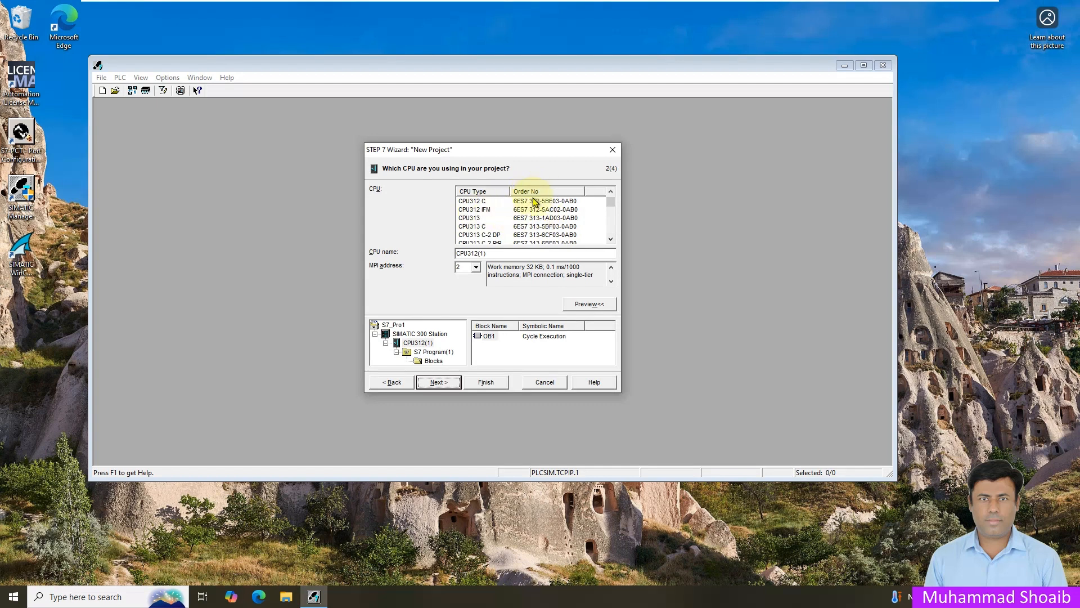
click(469, 217)
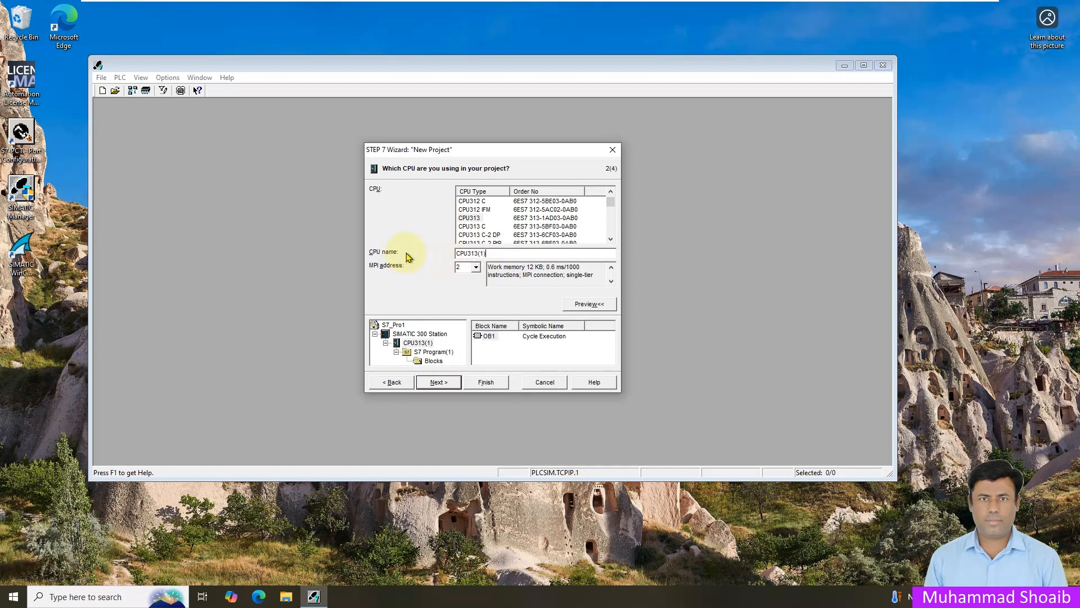
mouse_move(393, 257)
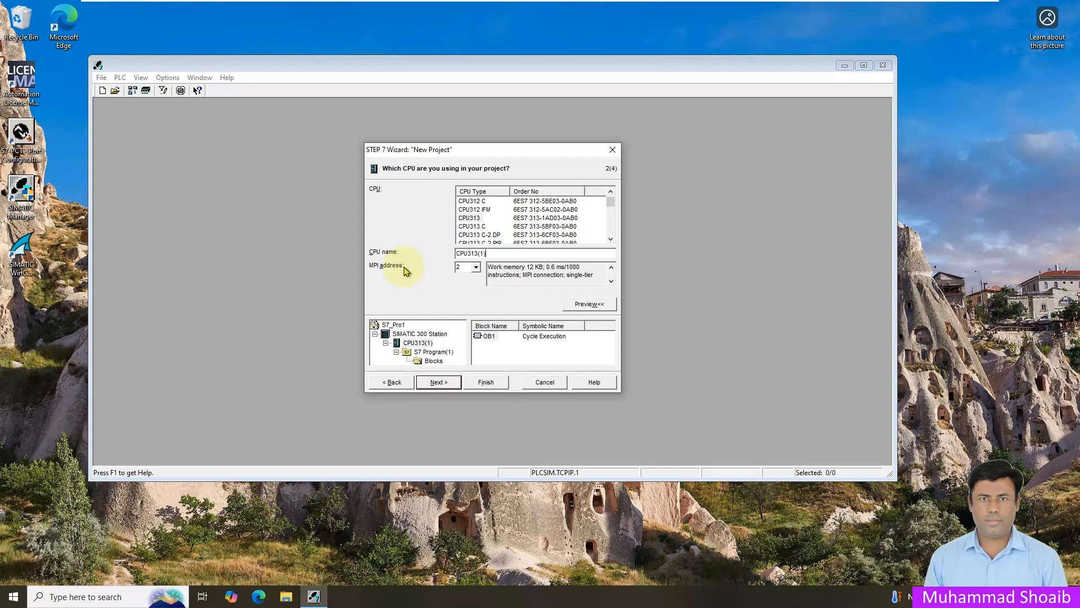
mouse_move(391, 274)
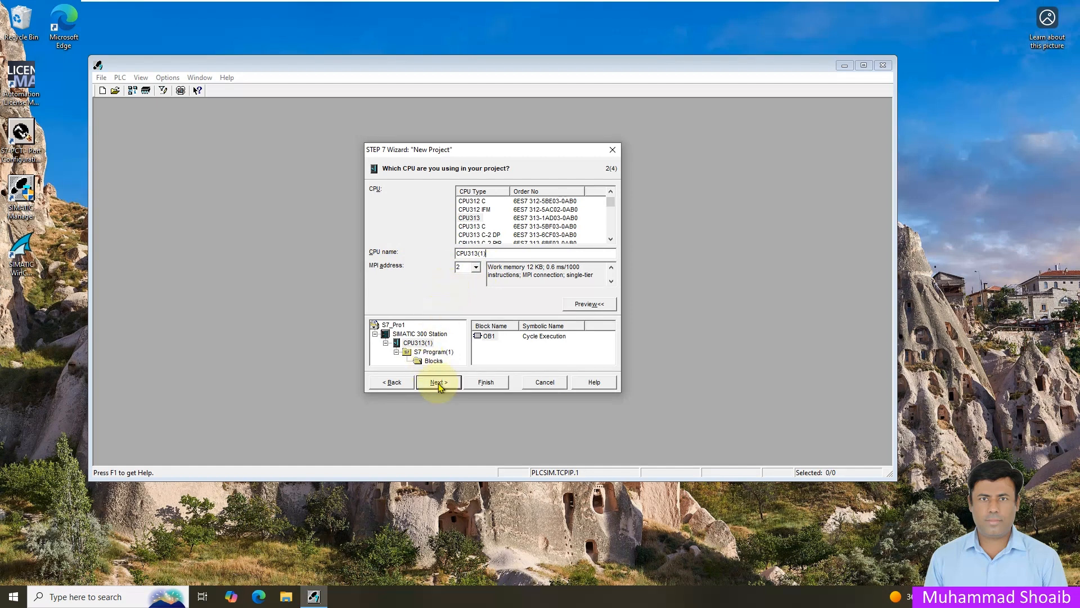
Advance to the block selection step with OB1 checked and request its documentation.
click(438, 382)
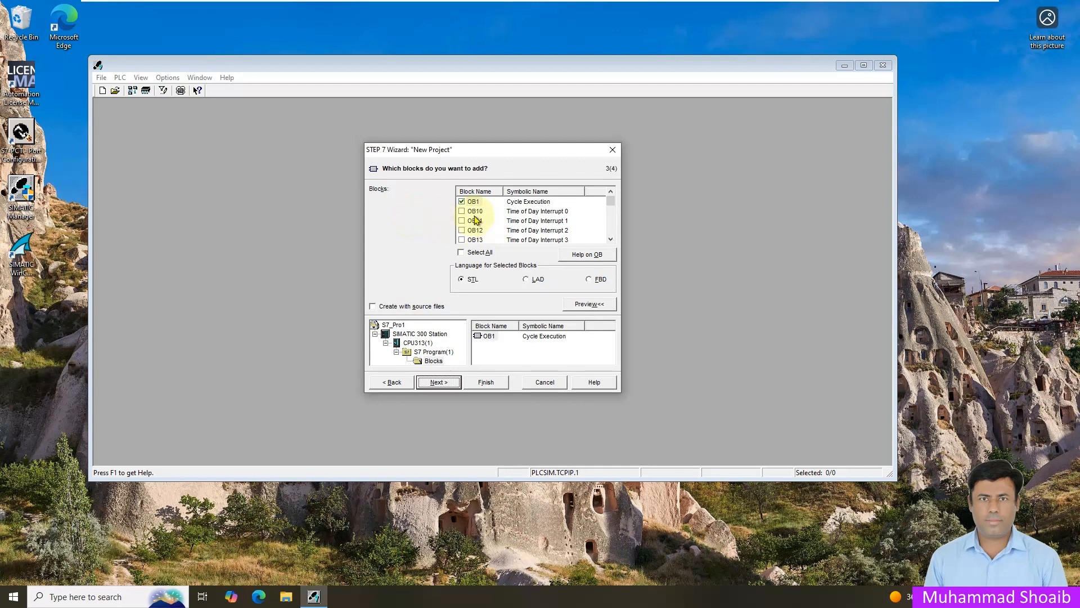
mouse_move(551, 259)
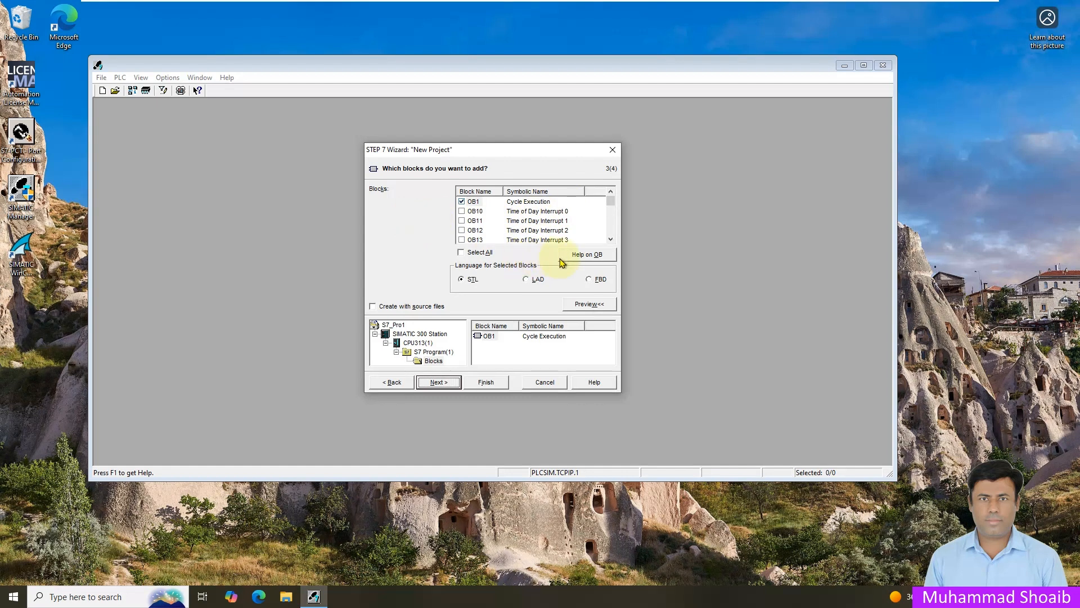
click(585, 255)
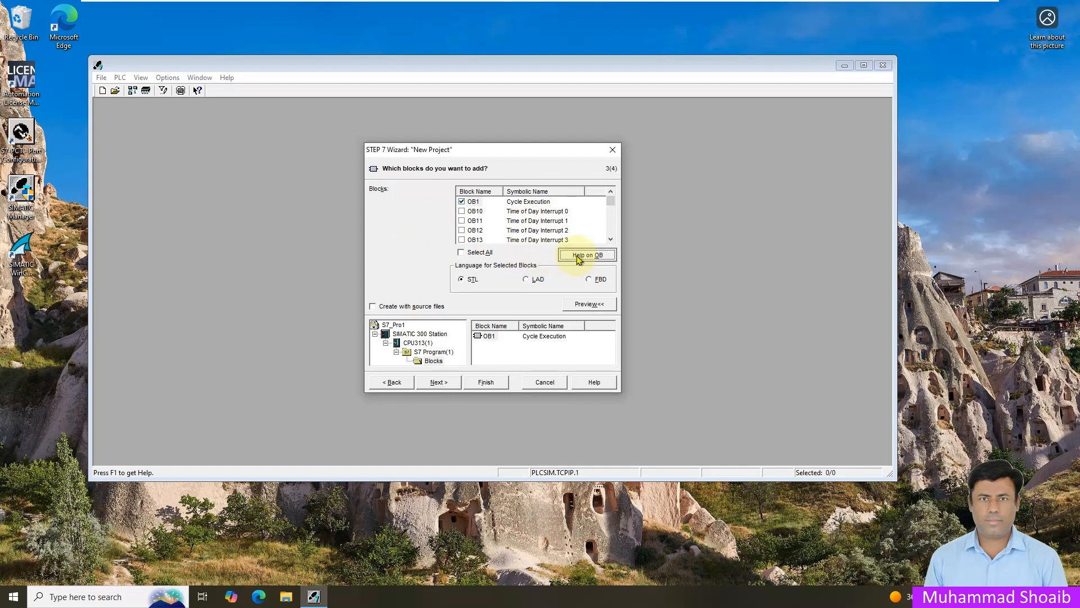
Maximize the OB1 help window and read the organization blocks overview and OB1 topic.
click(587, 254)
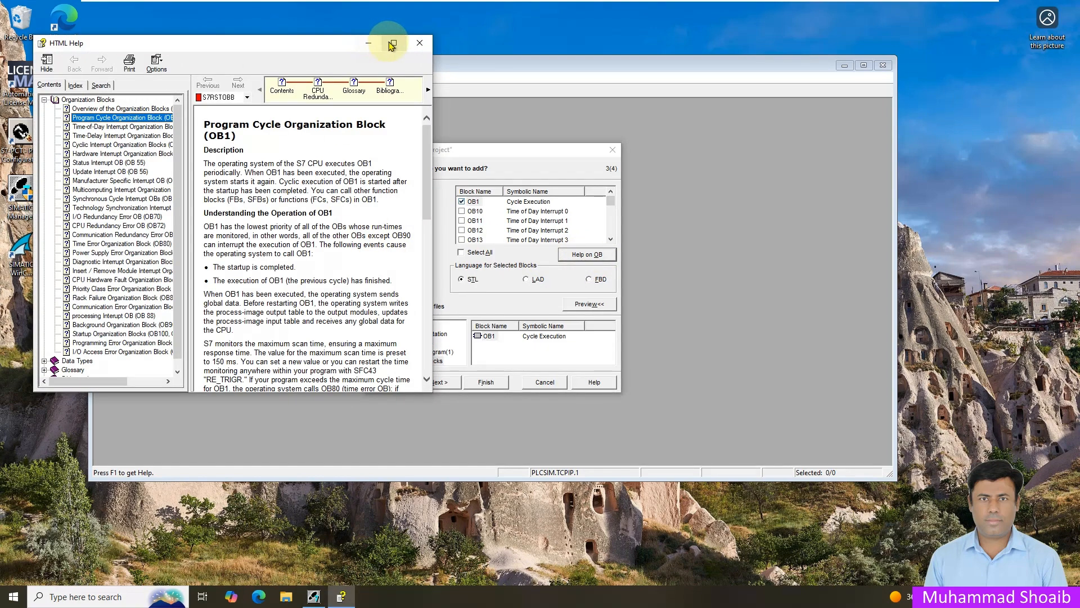
click(391, 43)
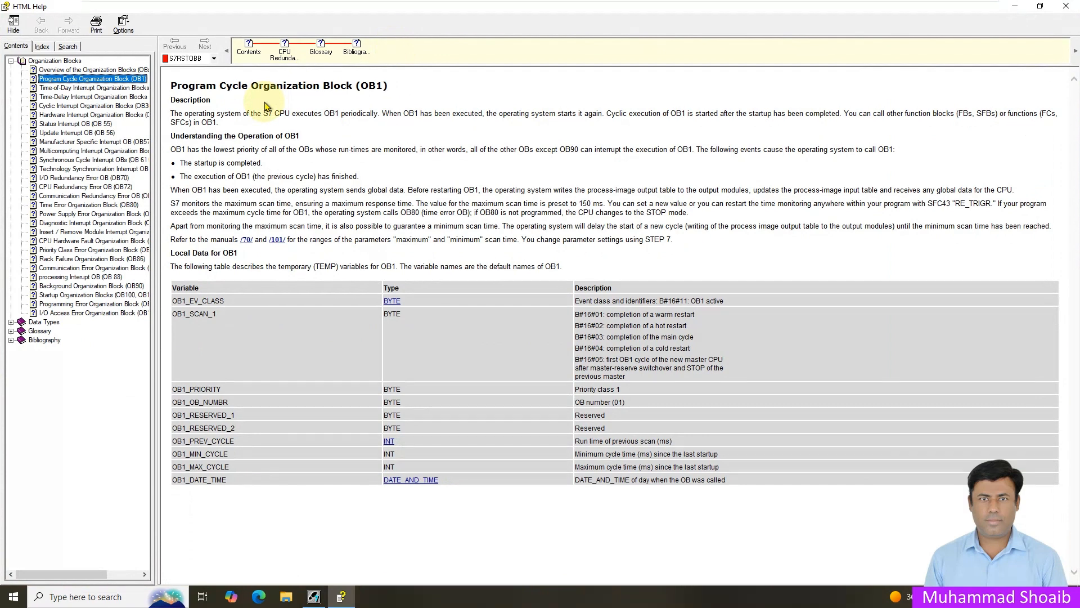
mouse_move(121, 100)
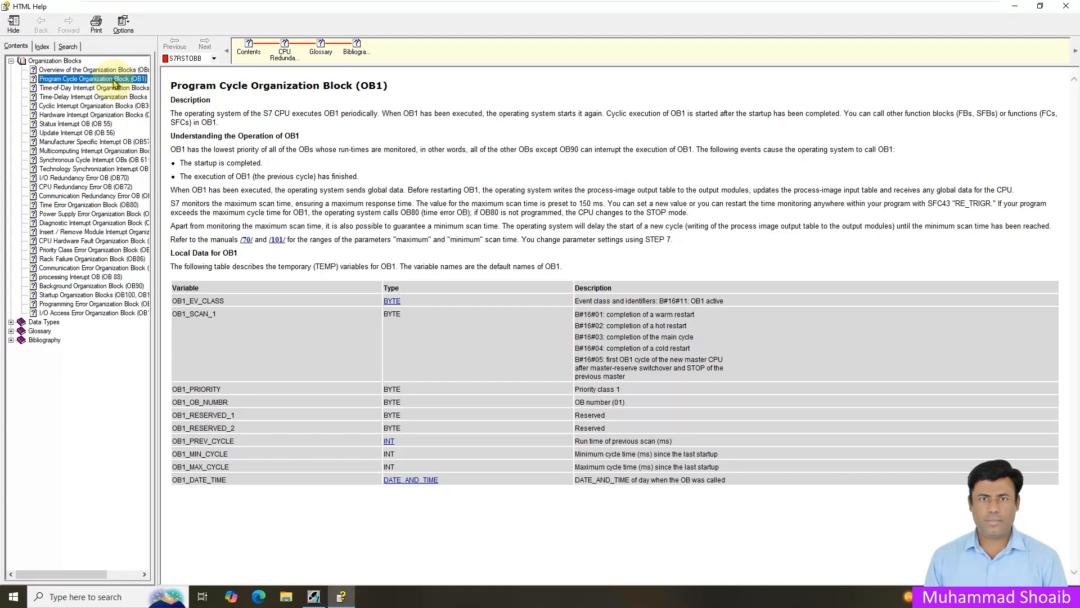
click(91, 69)
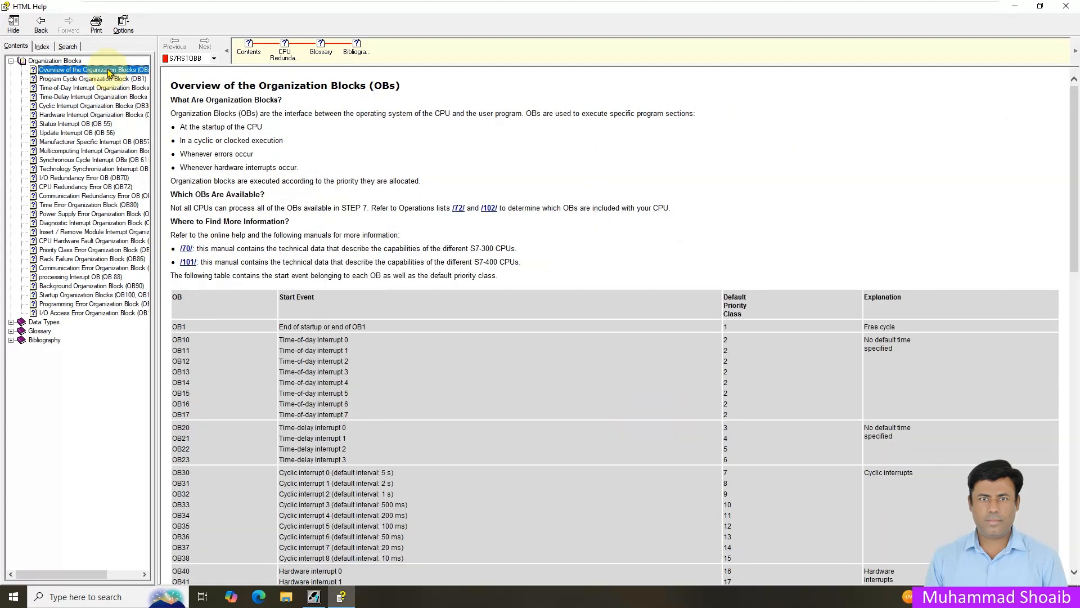
scroll(down, 3)
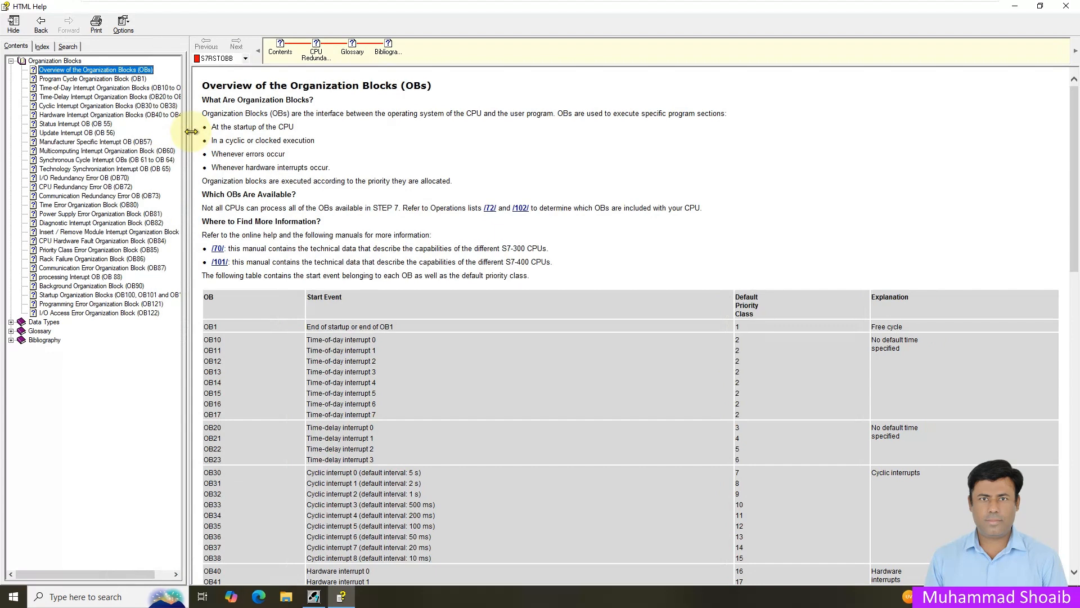
drag(192, 131, 206, 131)
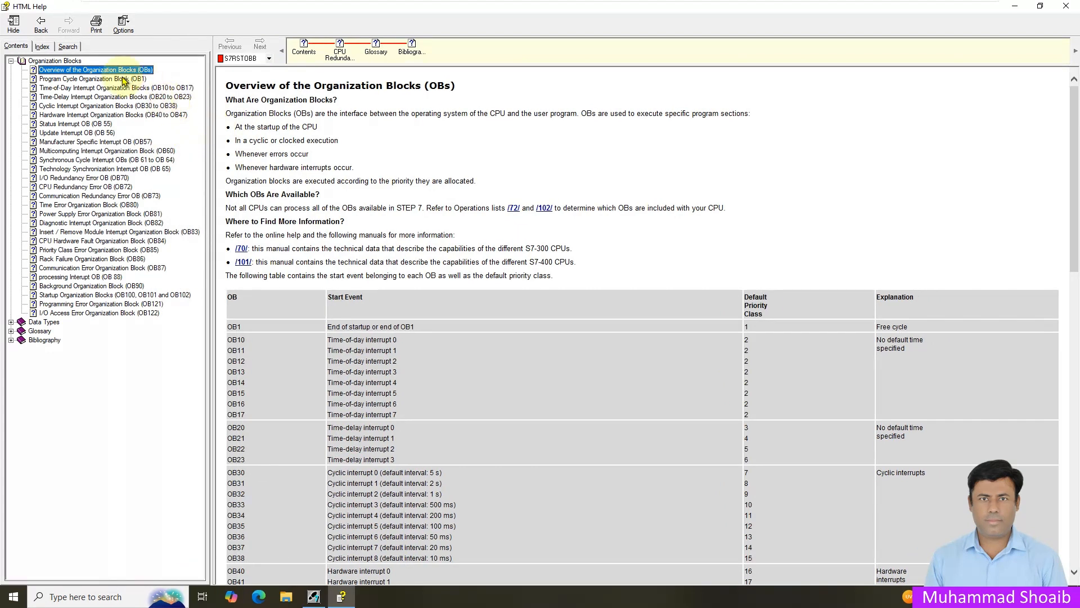
click(90, 78)
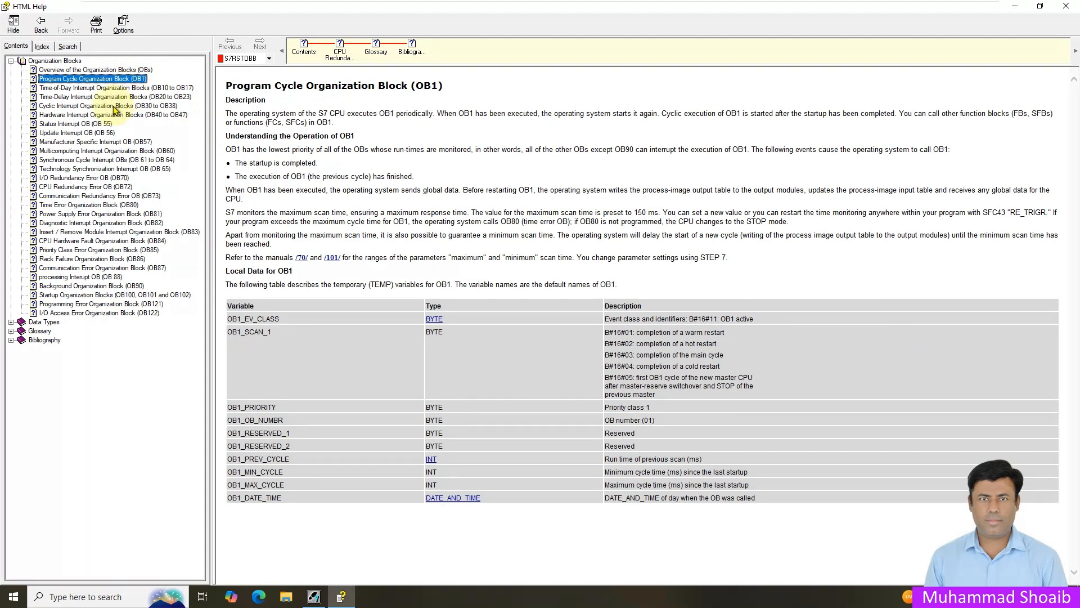
Read the Cyclic Interrupt OBs, Startup OBs and Programming Error OB121 topics.
click(103, 106)
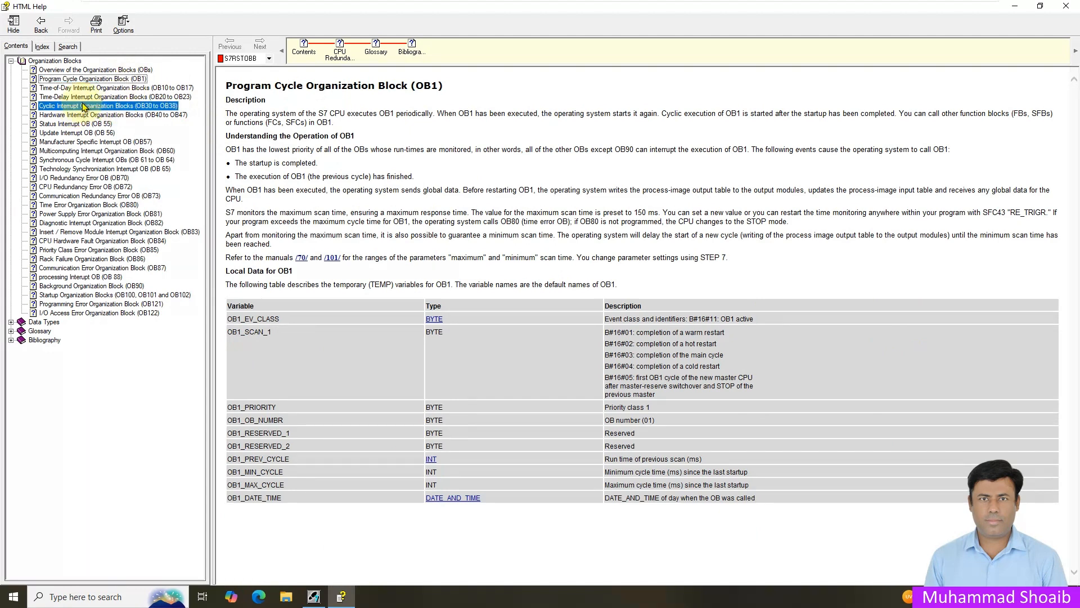
click(107, 106)
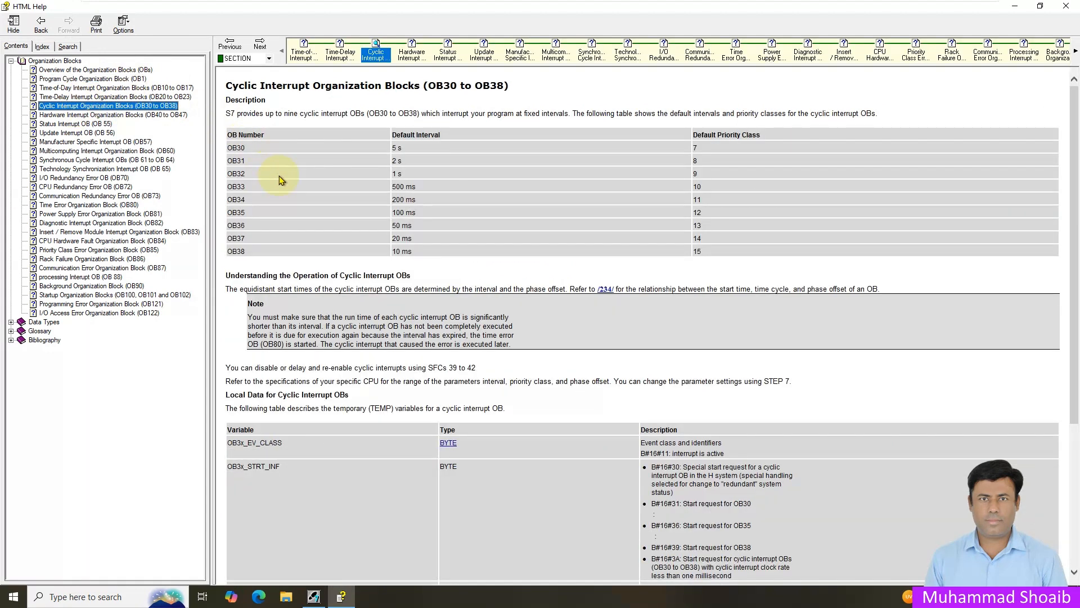
mouse_move(324, 160)
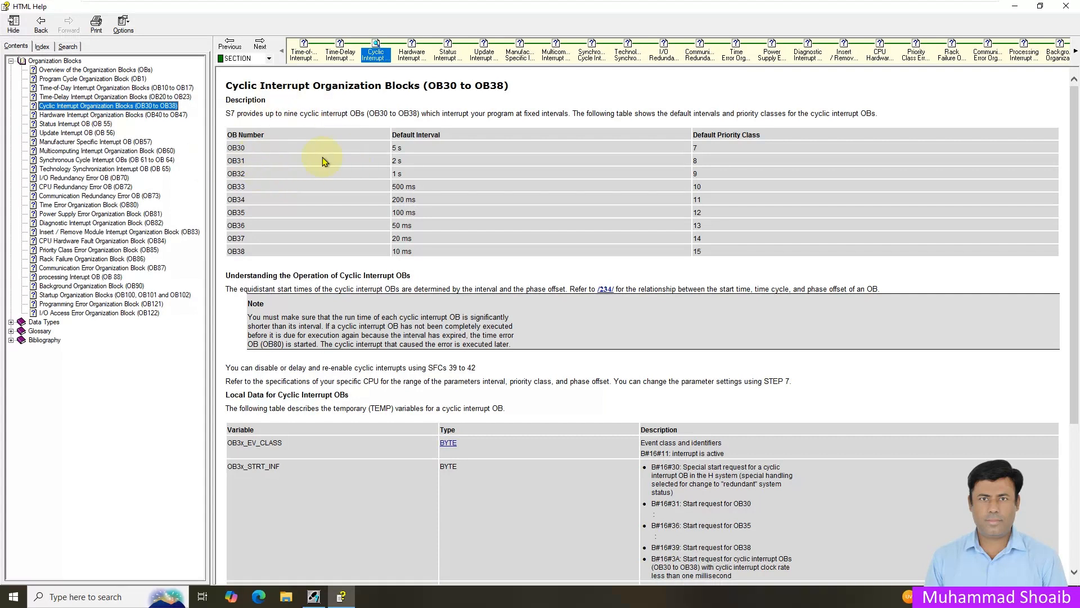
mouse_move(238, 164)
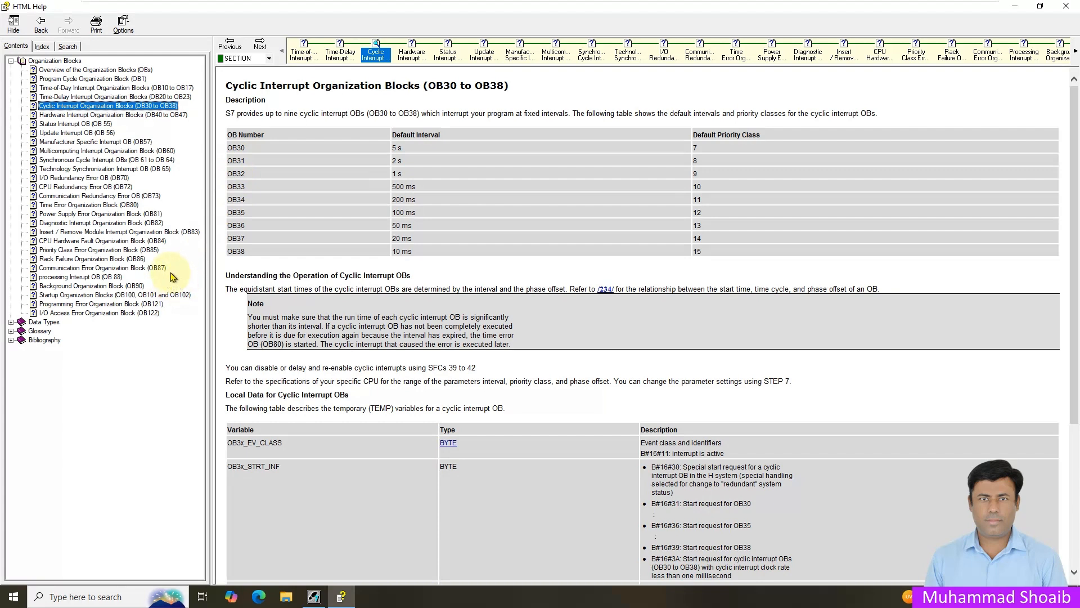
click(114, 295)
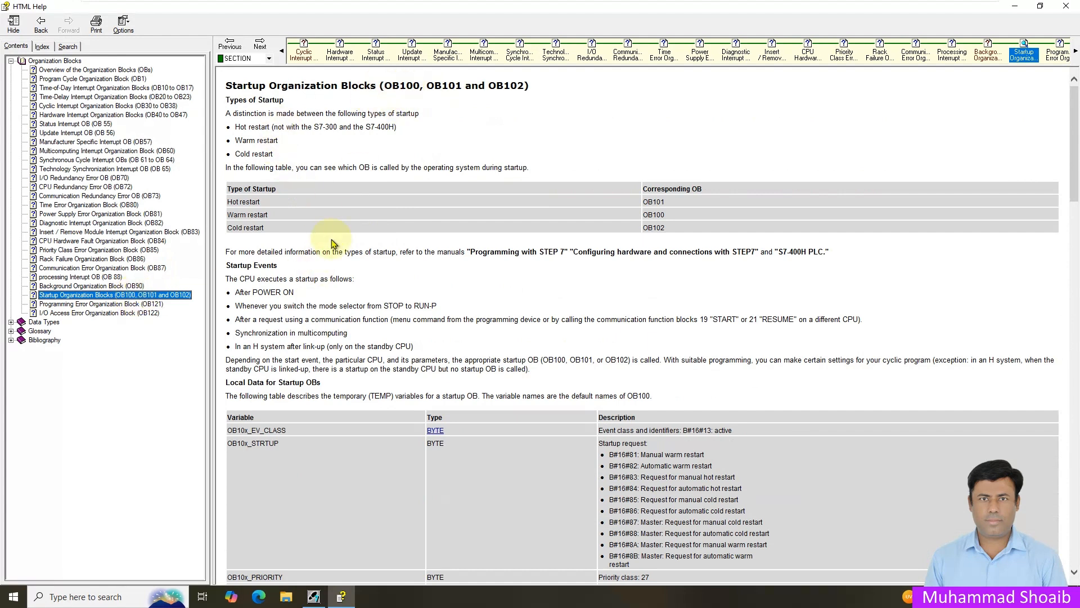
mouse_move(93, 318)
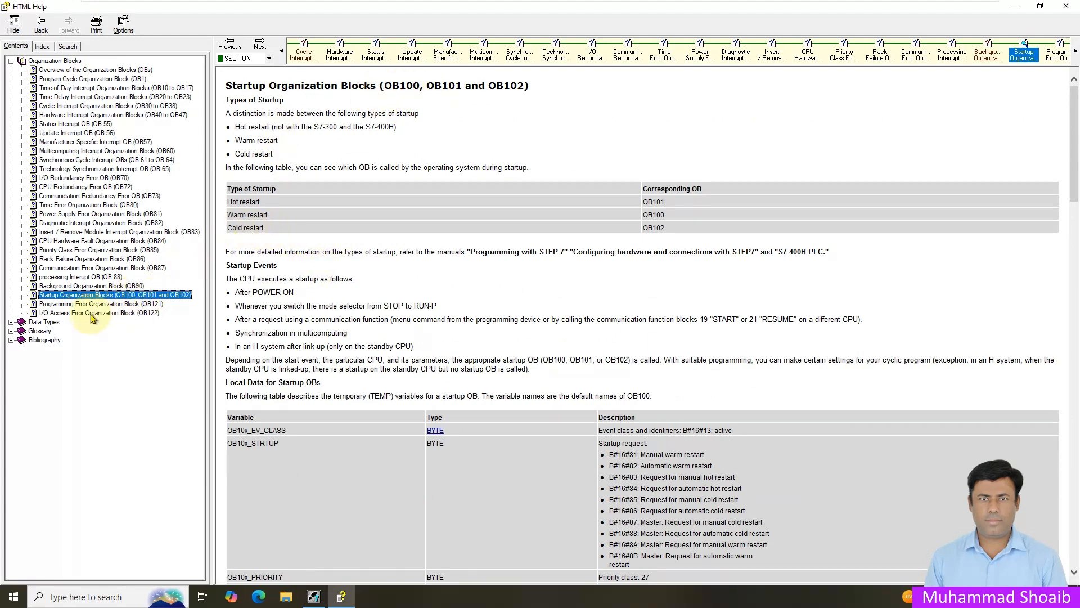
click(100, 303)
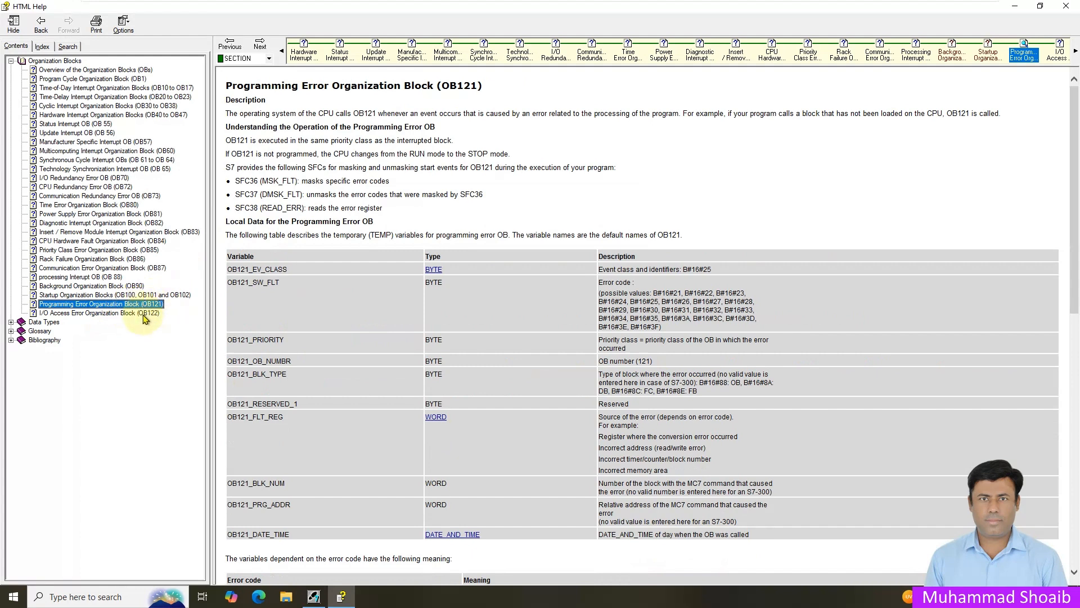
click(99, 312)
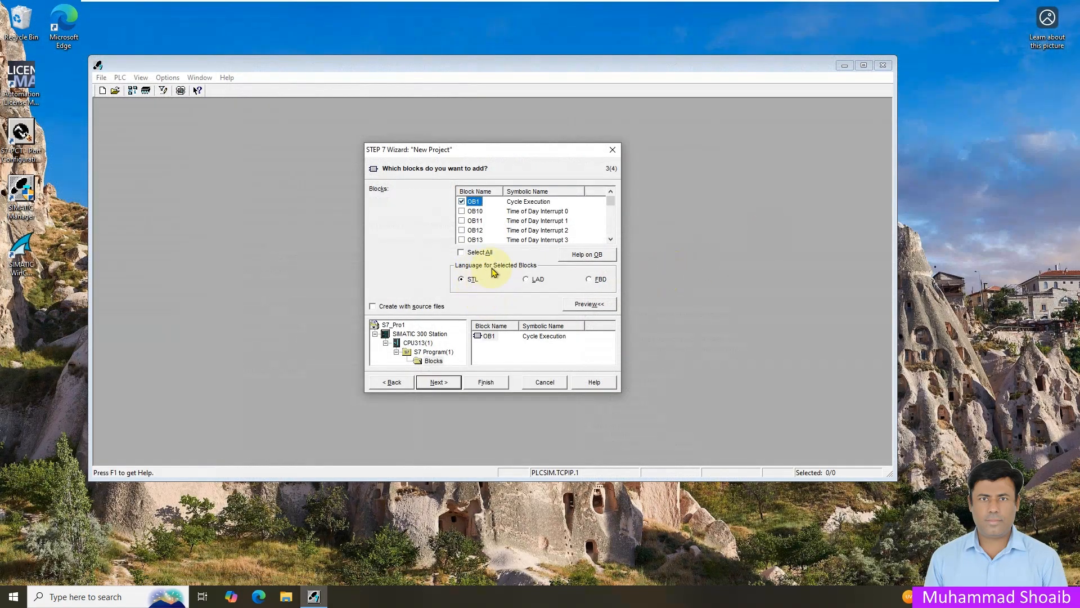
mouse_move(522, 271)
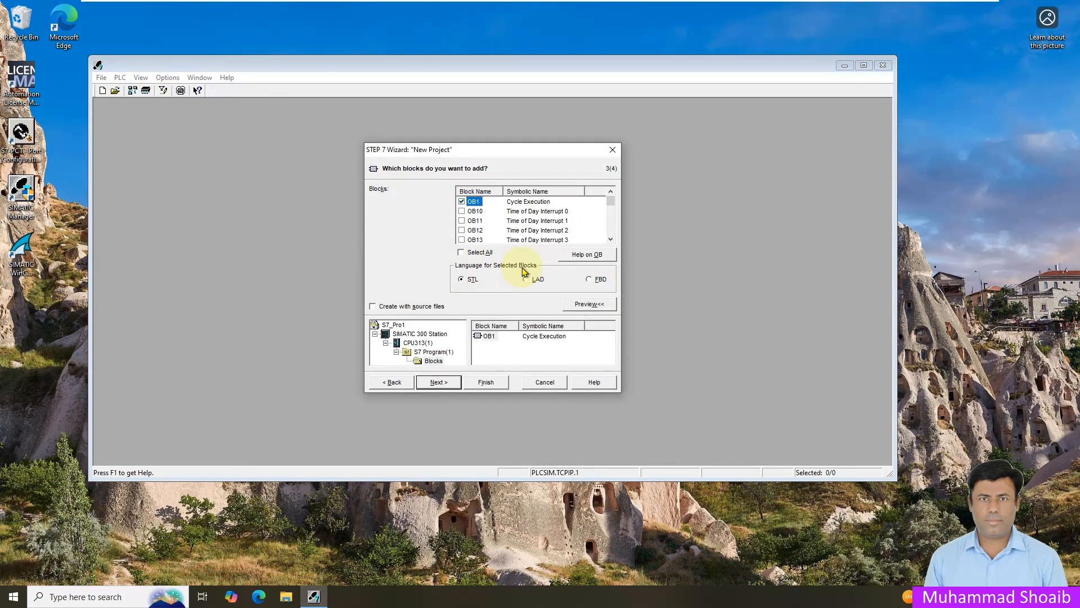
mouse_move(502, 296)
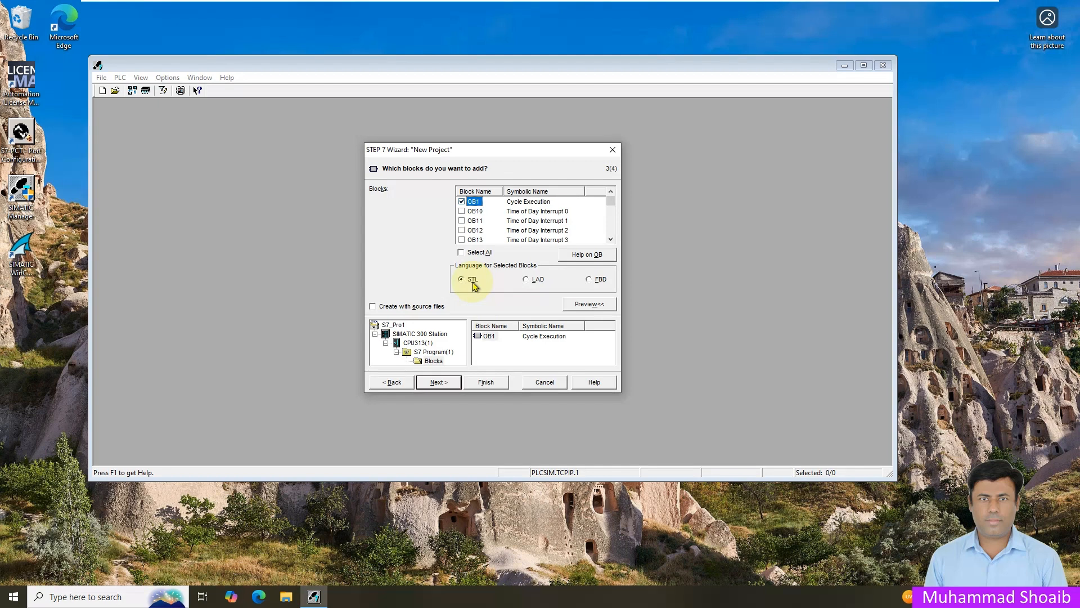
mouse_move(542, 287)
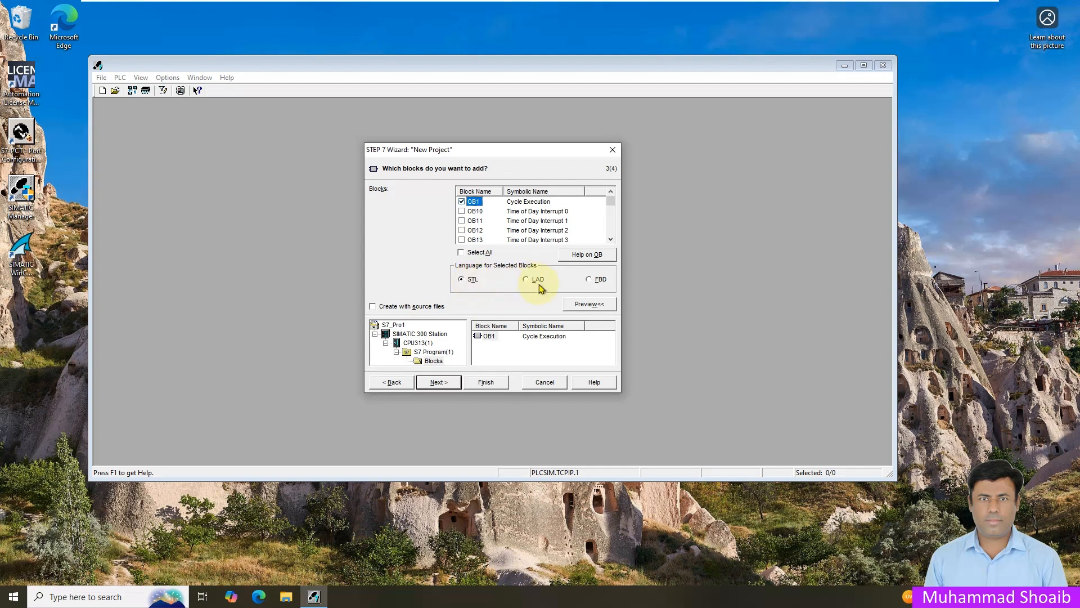
mouse_move(603, 289)
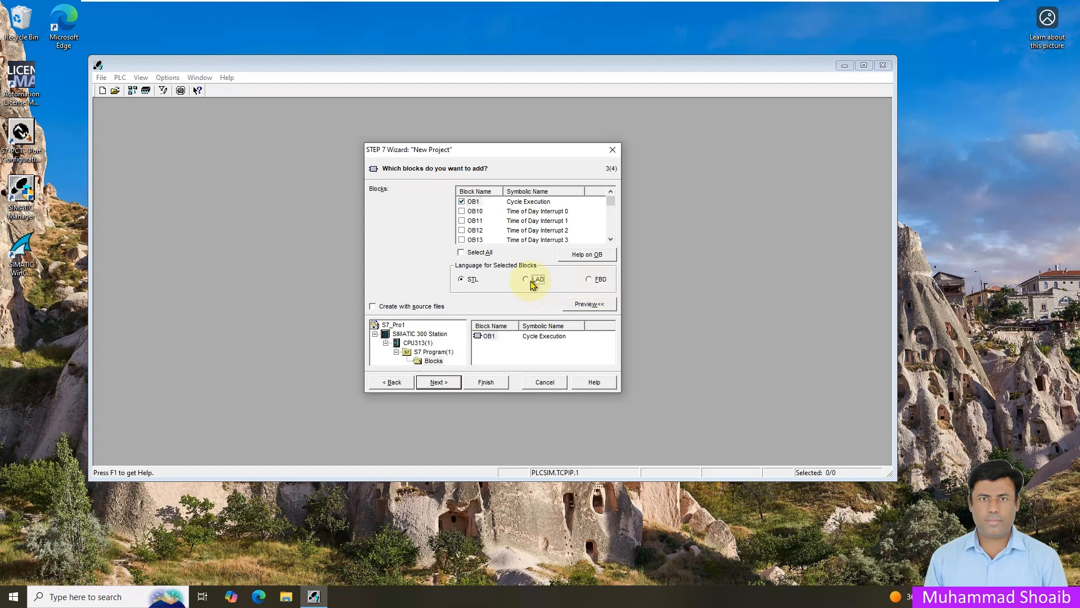
Choose LAD as the language for the selected OB1 block.
click(526, 279)
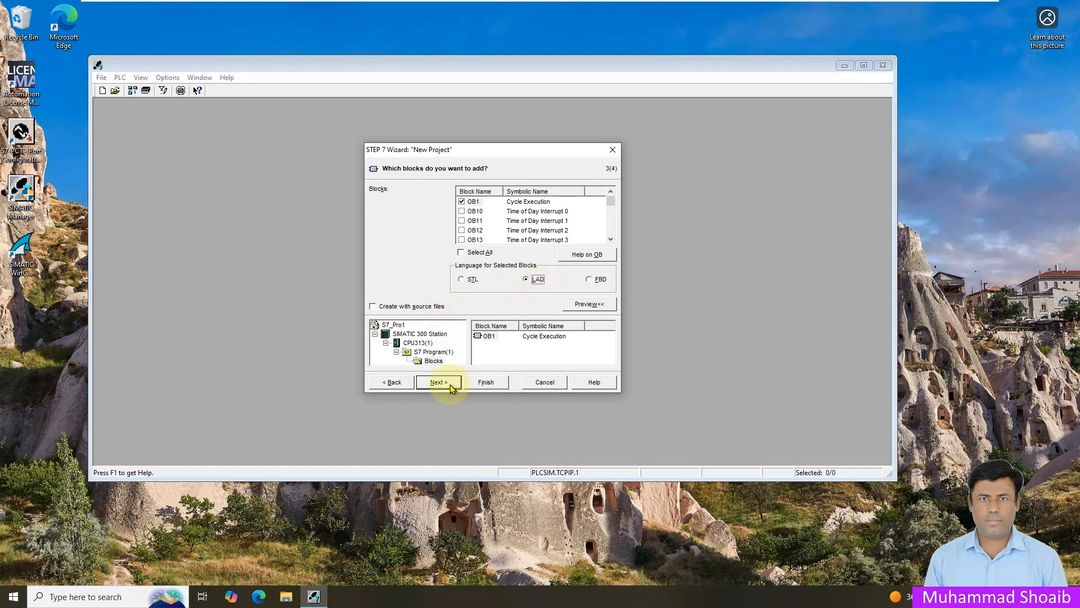
Name the project Project_01 and finish the wizard to create it.
click(437, 382)
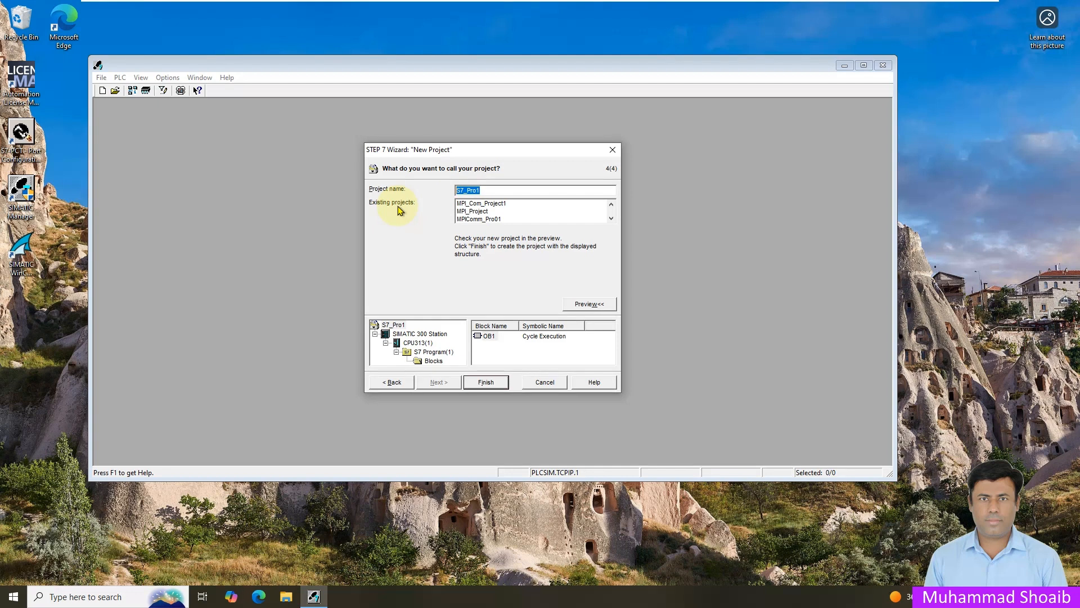
text(MPI)
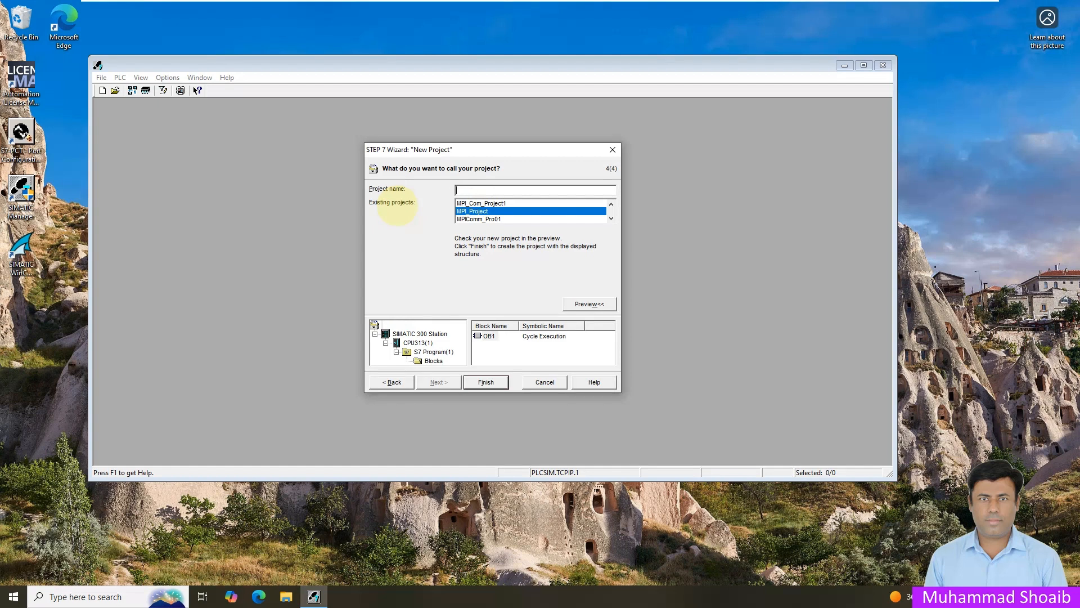
text(Projec)
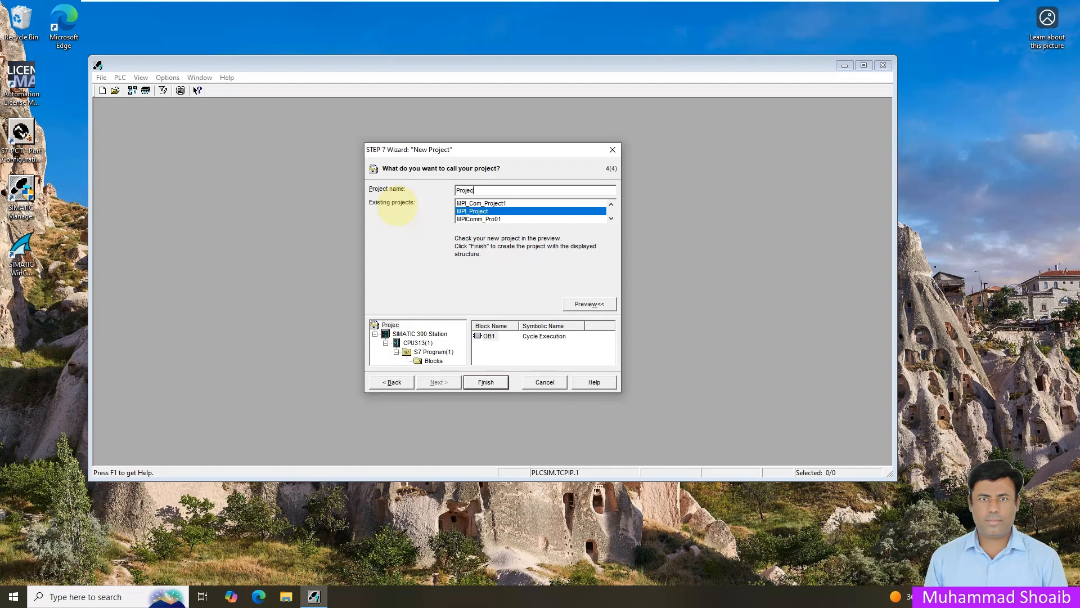
text(_01)
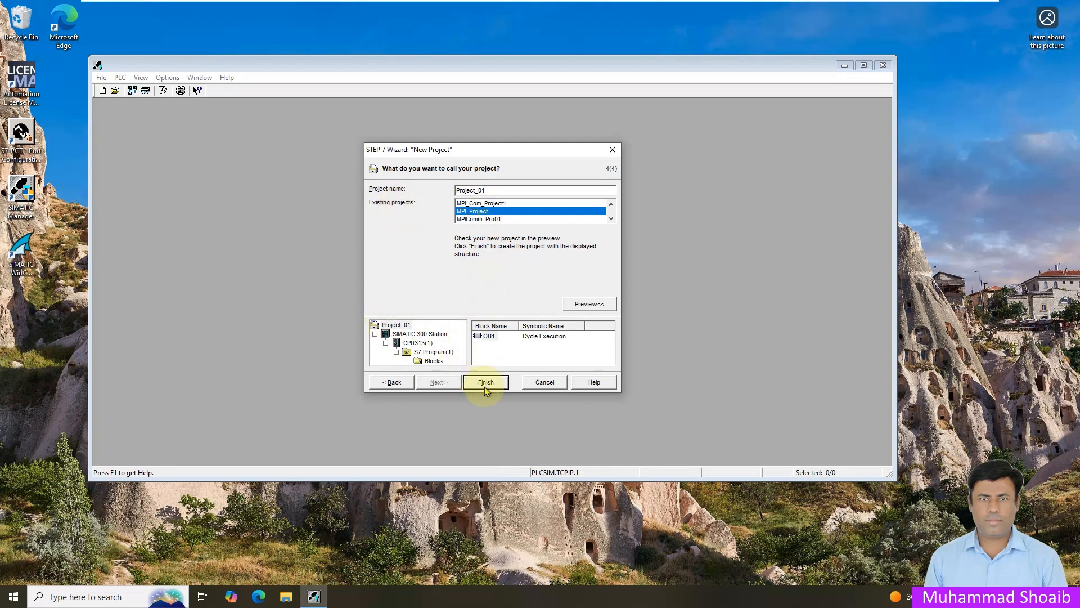
click(486, 381)
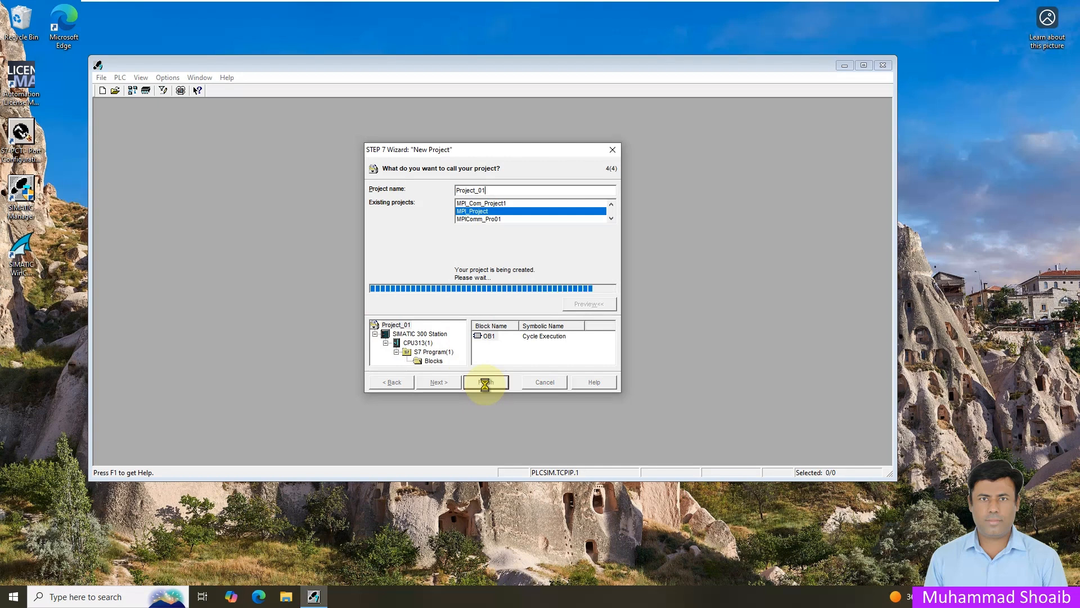
click(486, 381)
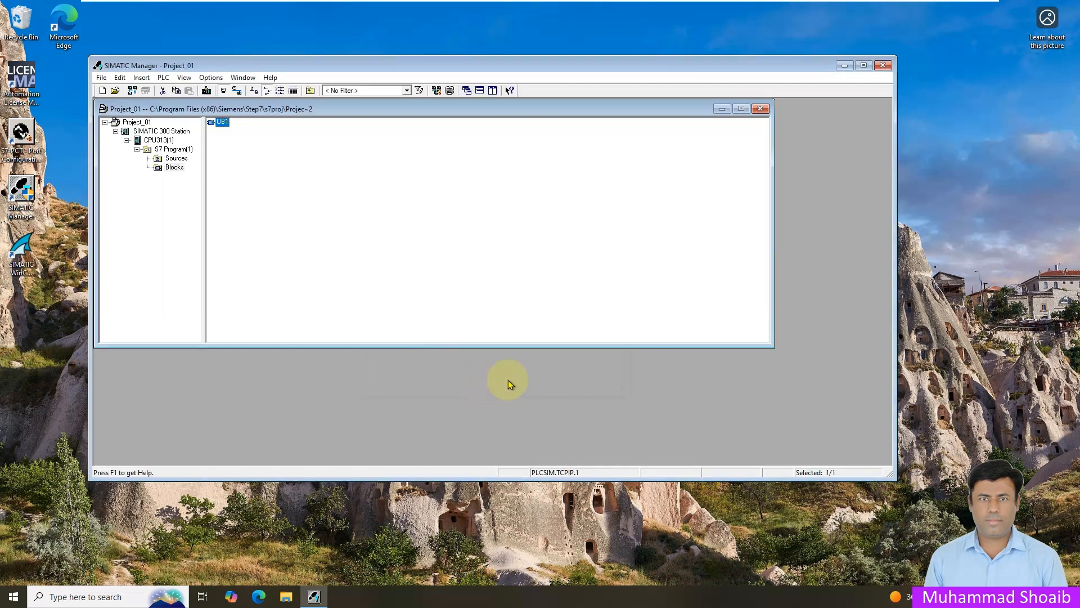
click(863, 66)
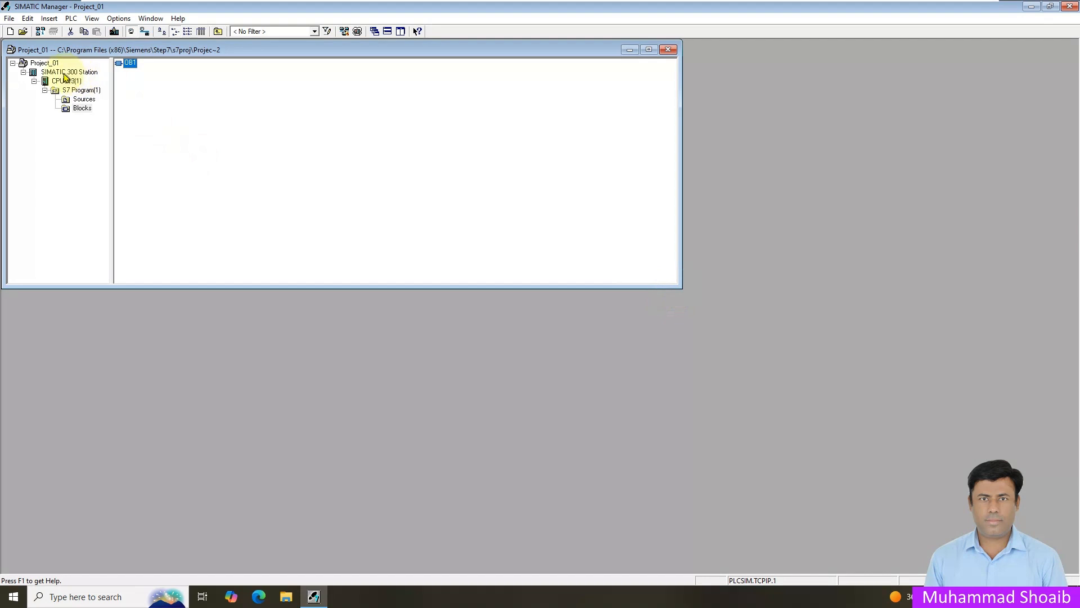
click(65, 81)
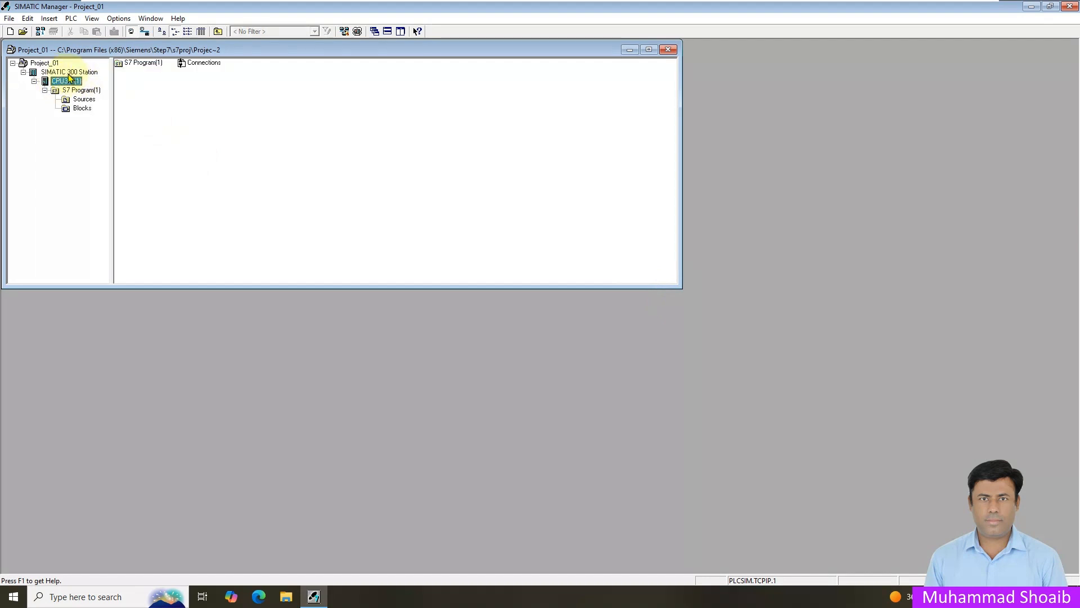
click(70, 72)
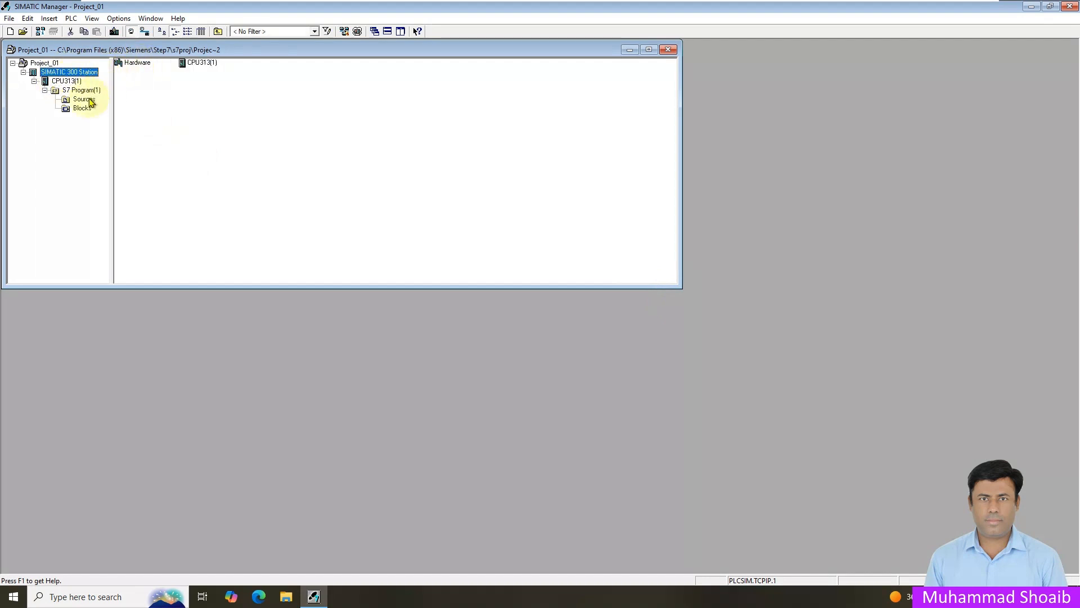
mouse_move(82, 108)
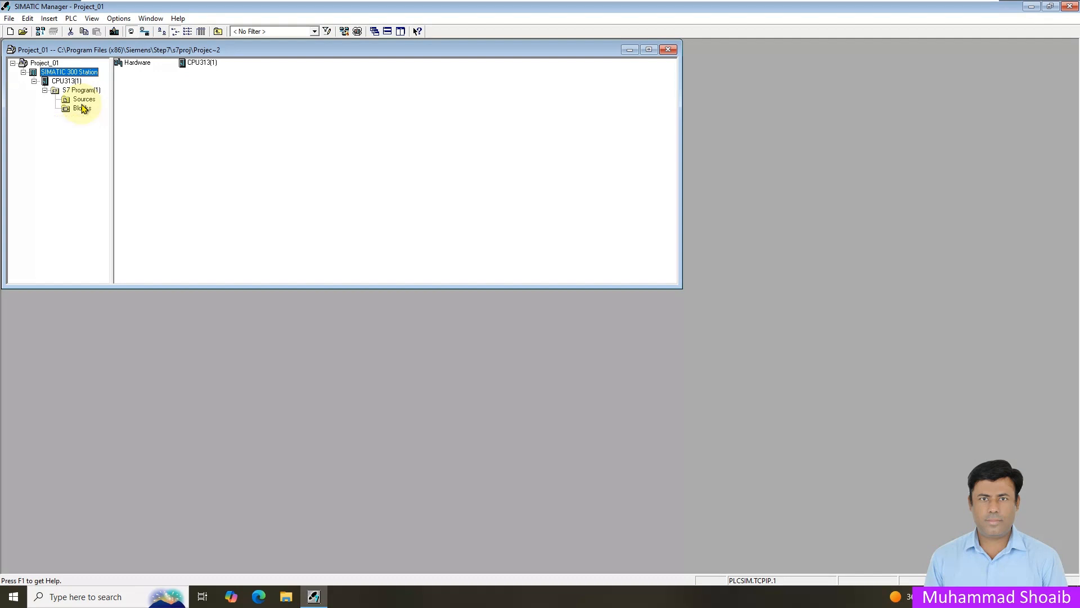
Select the Blocks folder in the project tree so OB1 is listed.
click(82, 108)
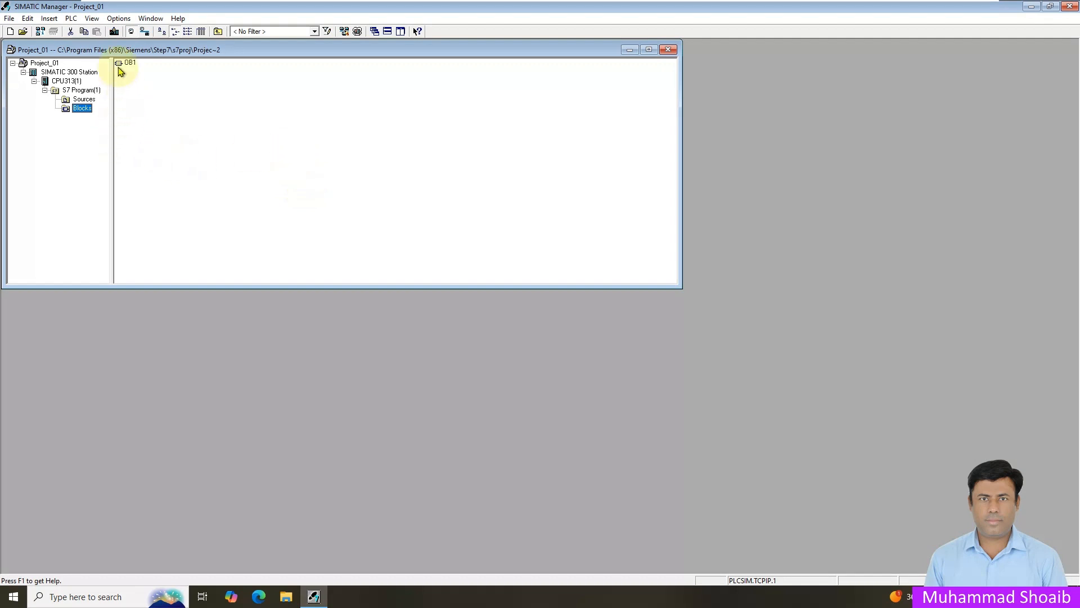
Open OB1 from the Blocks folder in the LAD/STL/FBD editor.
click(131, 63)
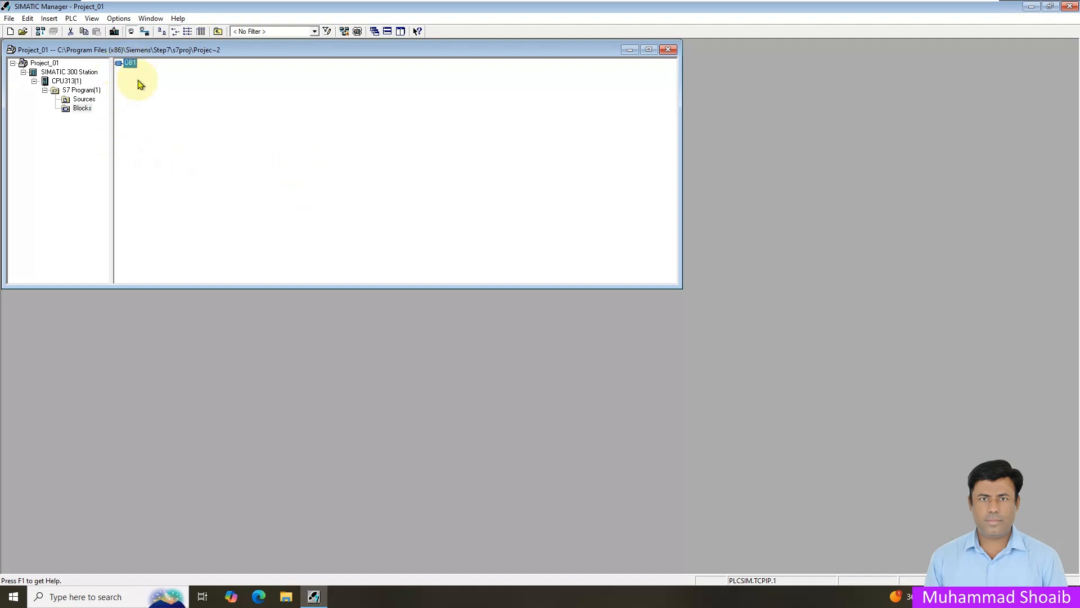
double_click(130, 63)
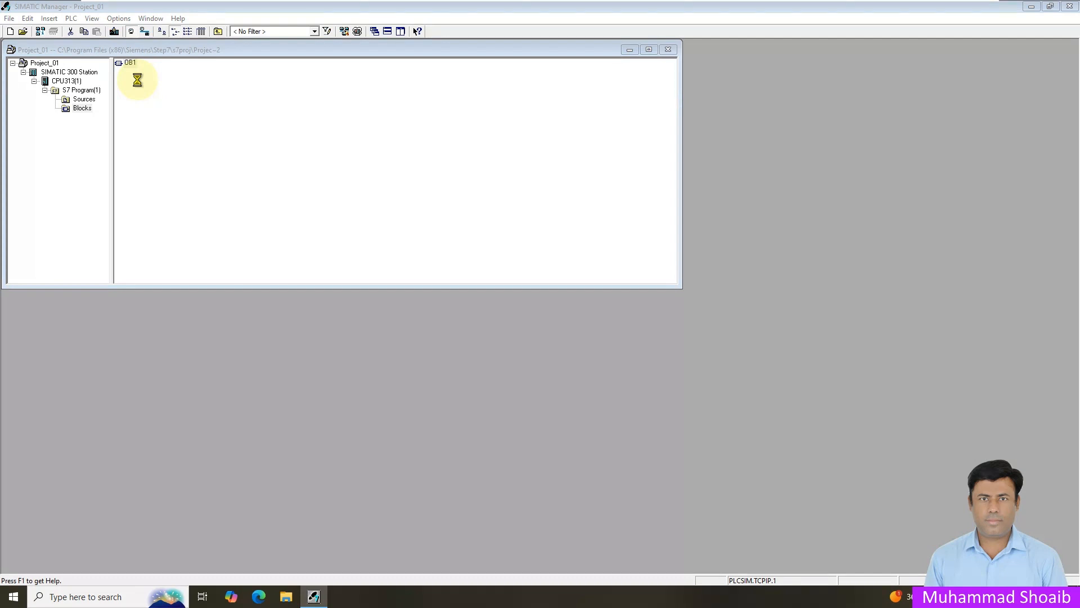
double_click(131, 62)
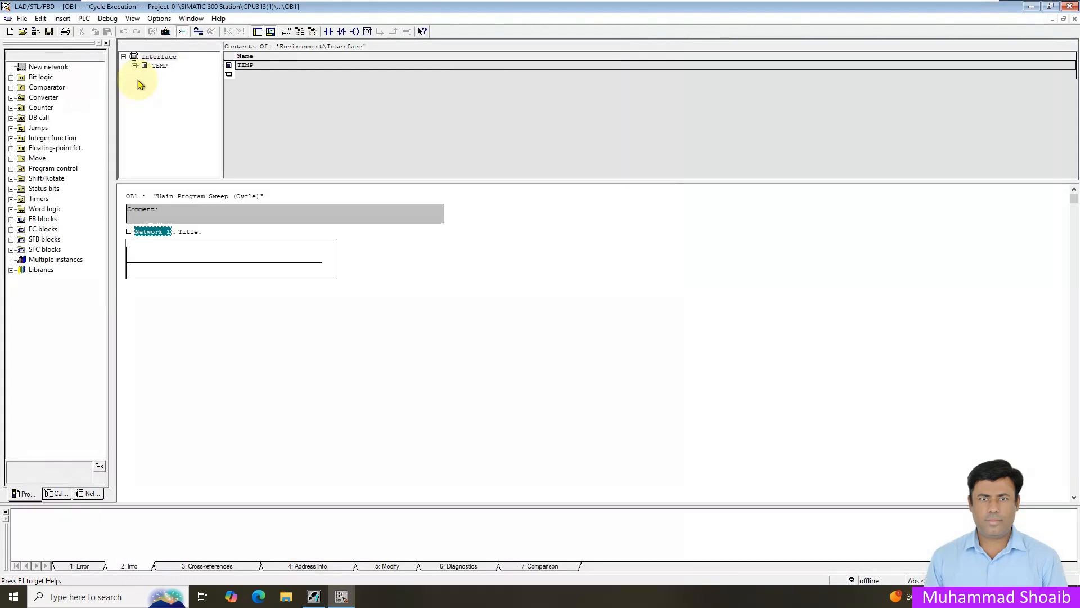
mouse_move(328, 31)
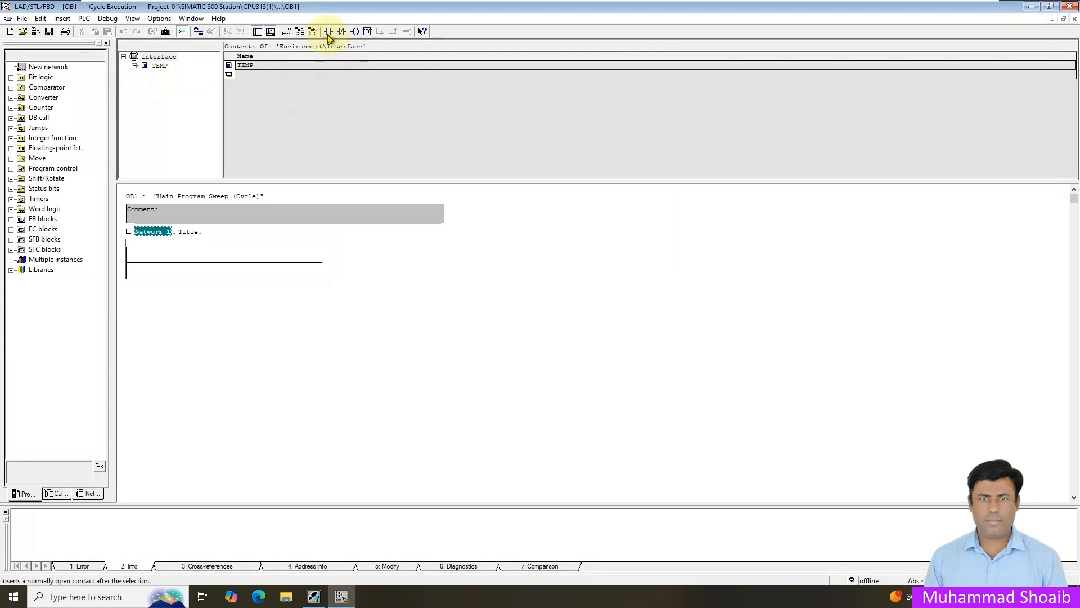
mouse_move(328, 32)
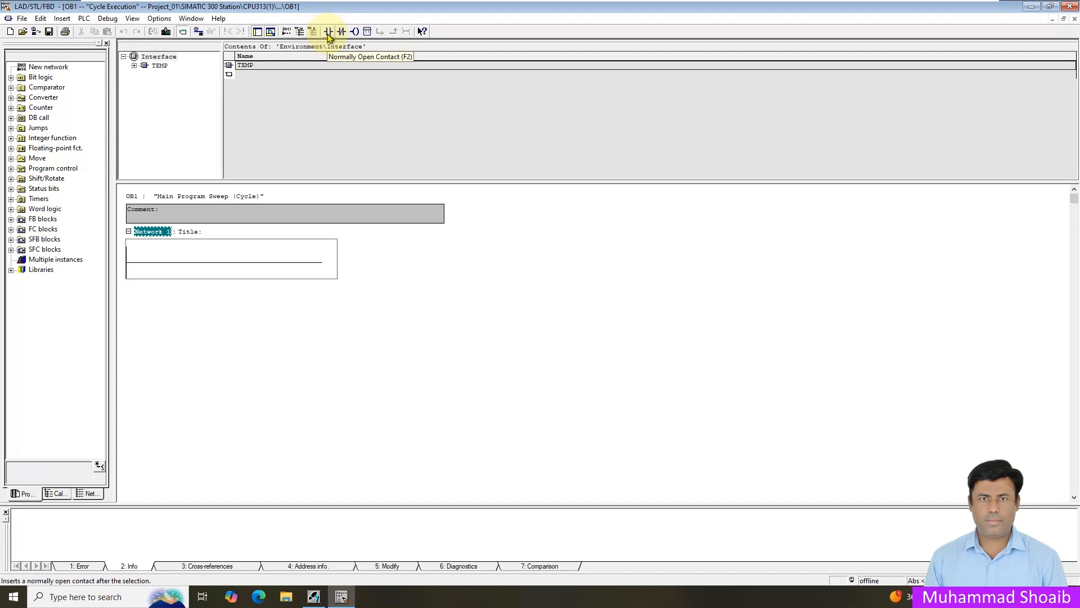
Place a normally open contact, an output coil and a parallel branch start in Network 1.
click(329, 31)
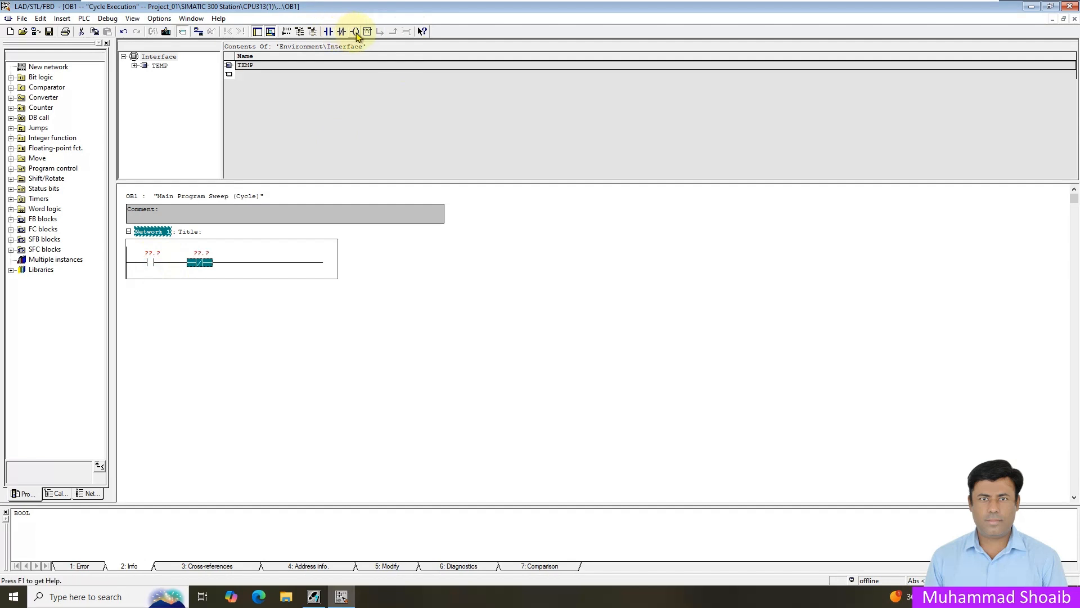
click(355, 32)
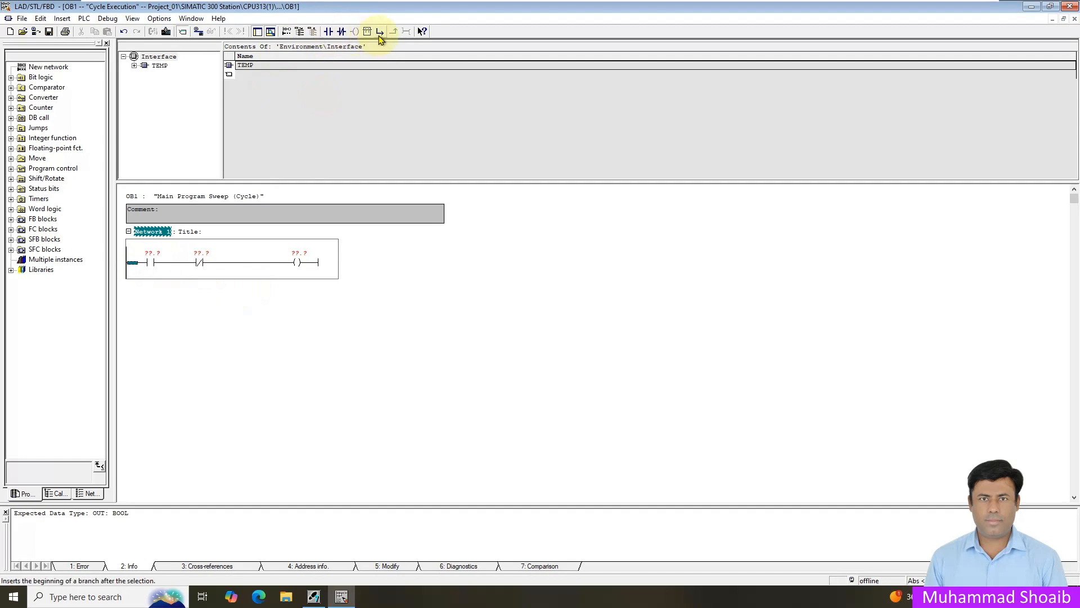
click(380, 32)
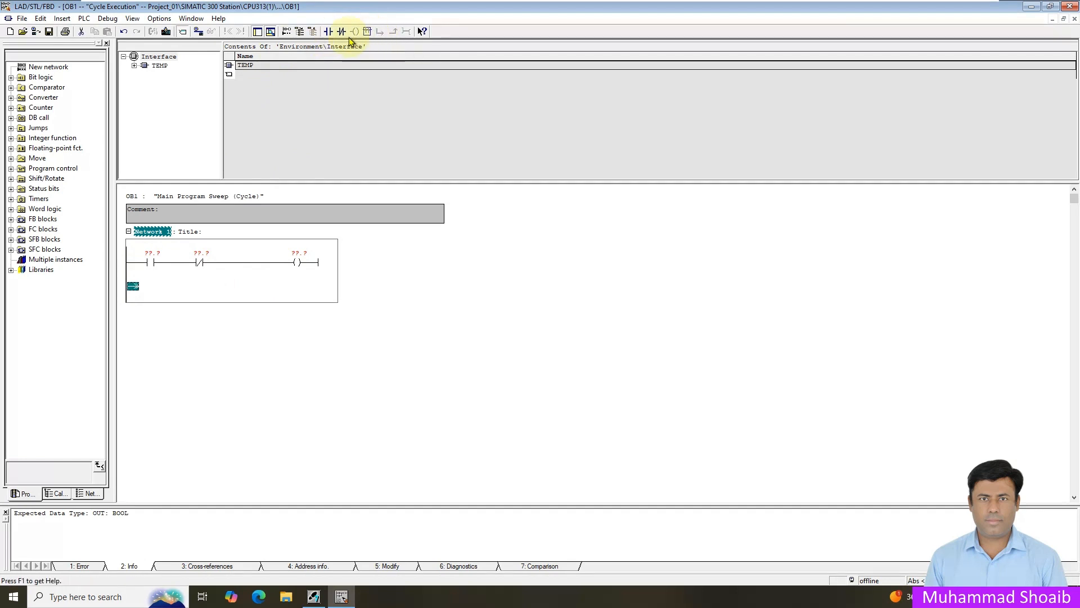
Add the branch contact and address the contacts as M0.0 and M0.1.
click(328, 31)
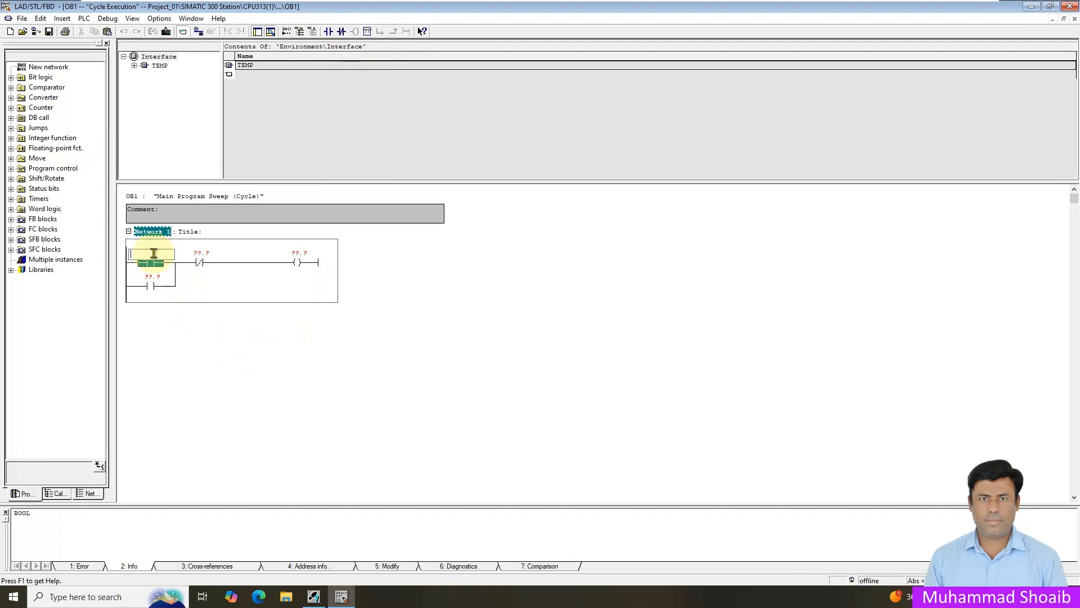
text(M)
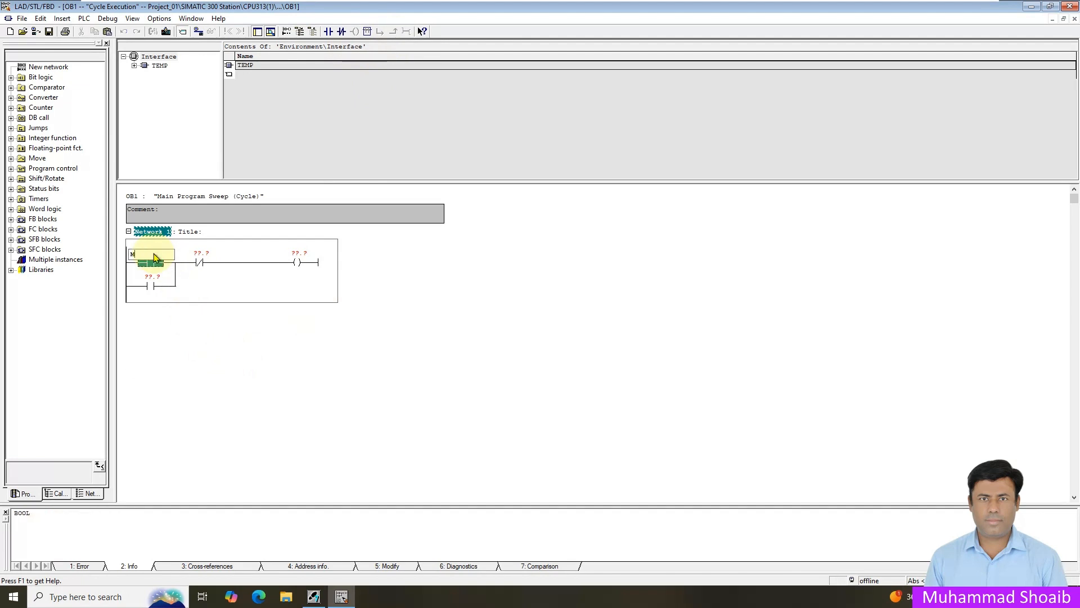
text(M0.)
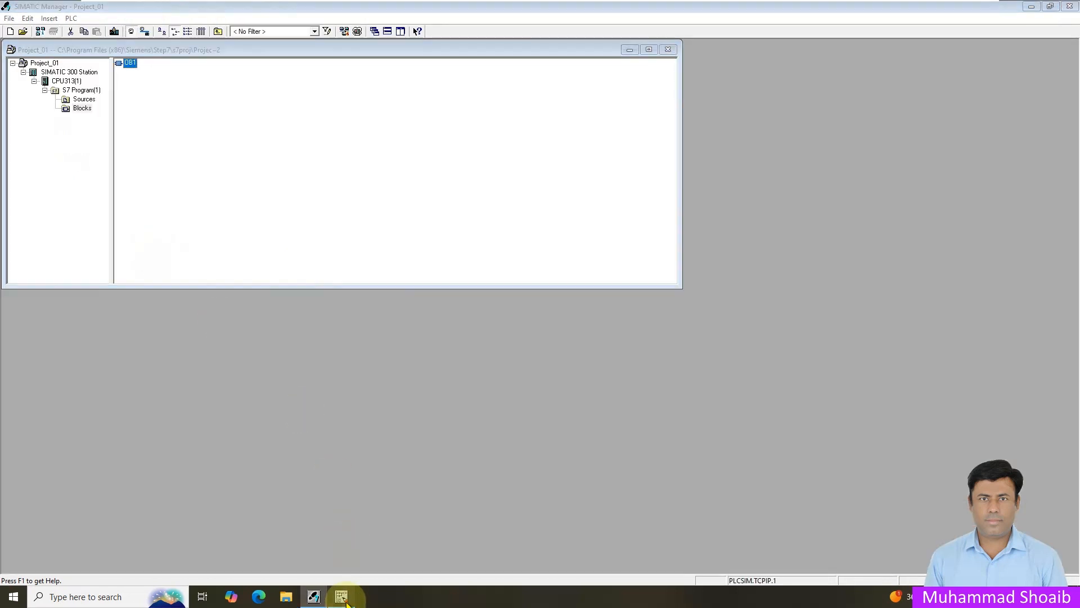
double_click(130, 63)
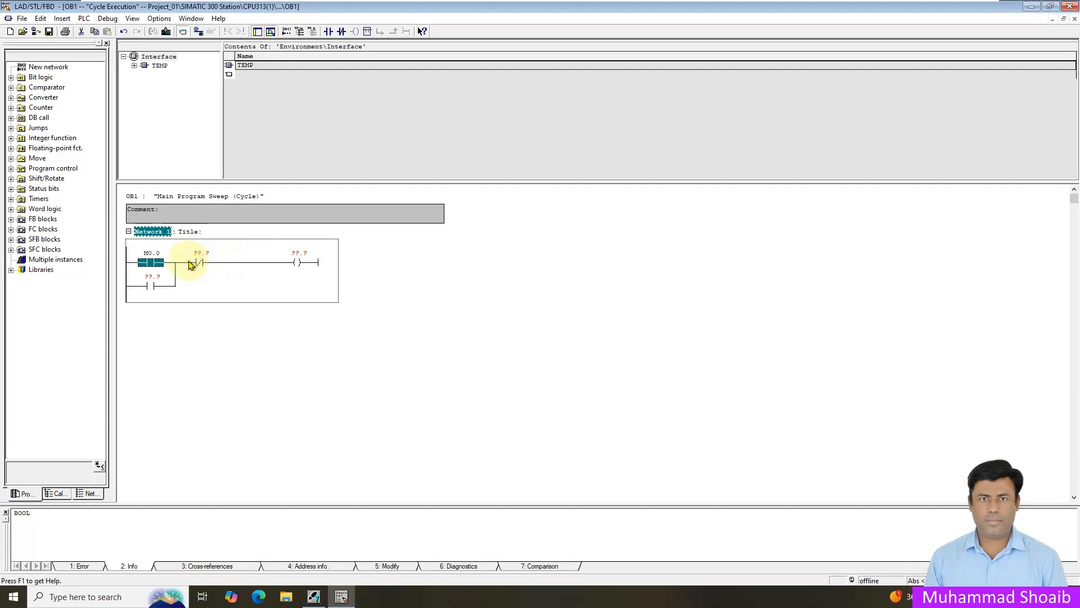
mouse_move(204, 260)
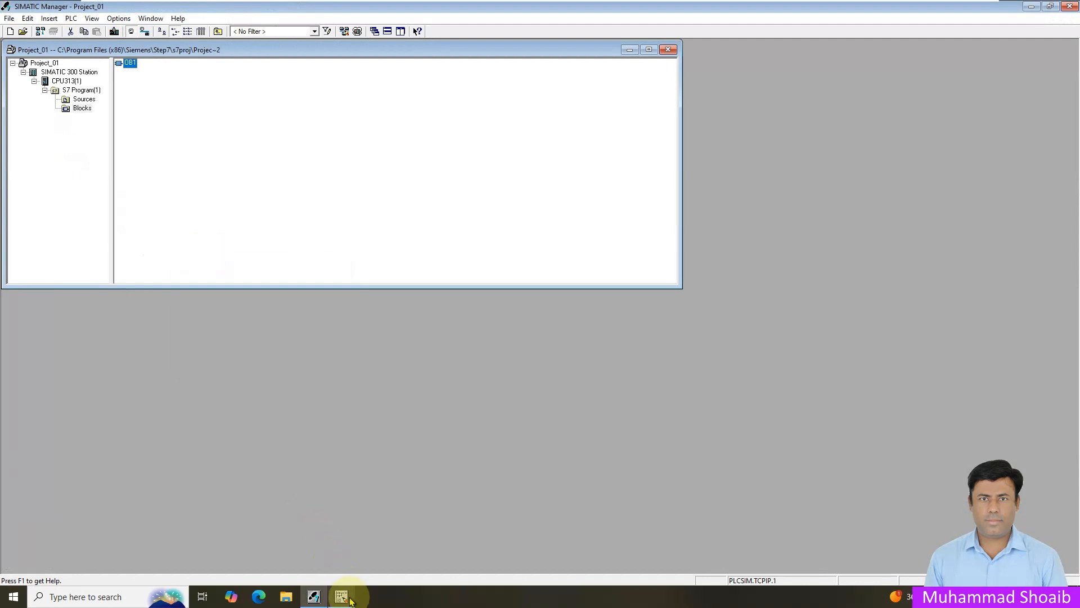
double_click(129, 63)
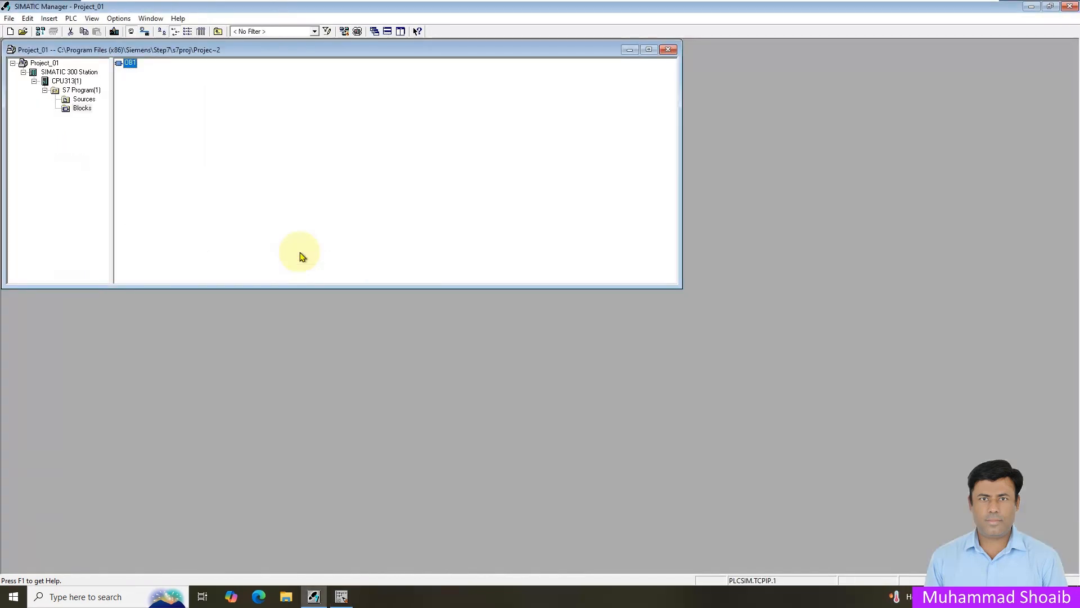
Address the output coil as M0.4 and the branch contact, then return to SIMATIC Manager.
double_click(130, 63)
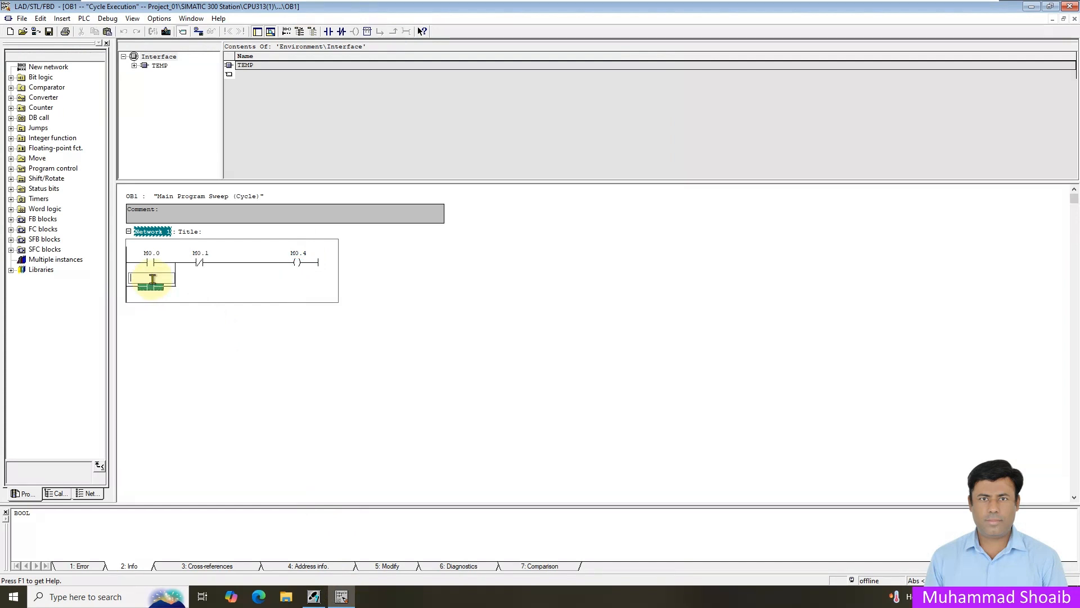
text(M0)
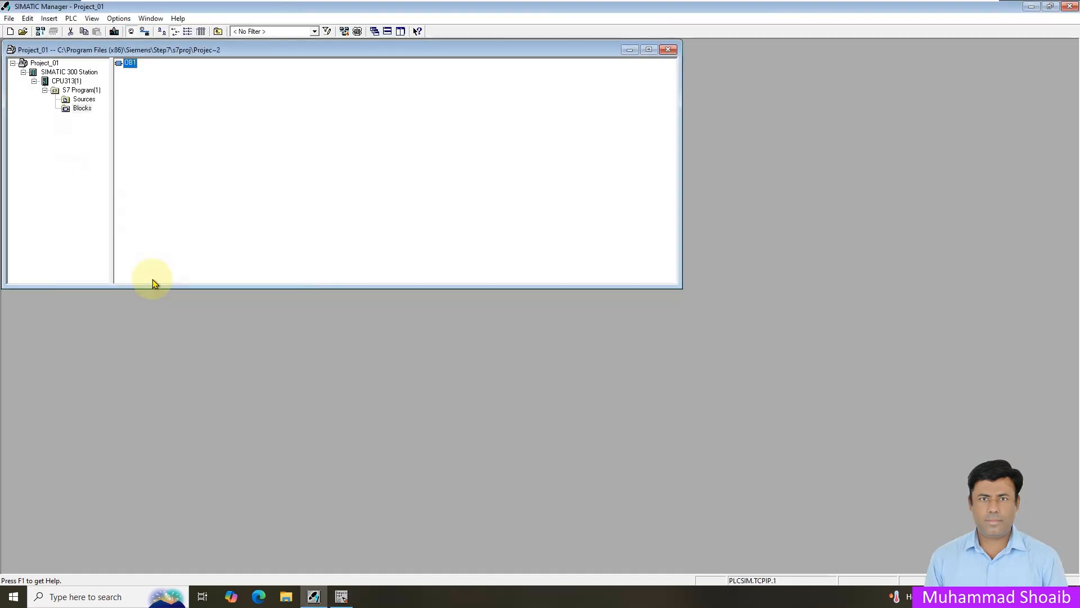
double_click(128, 63)
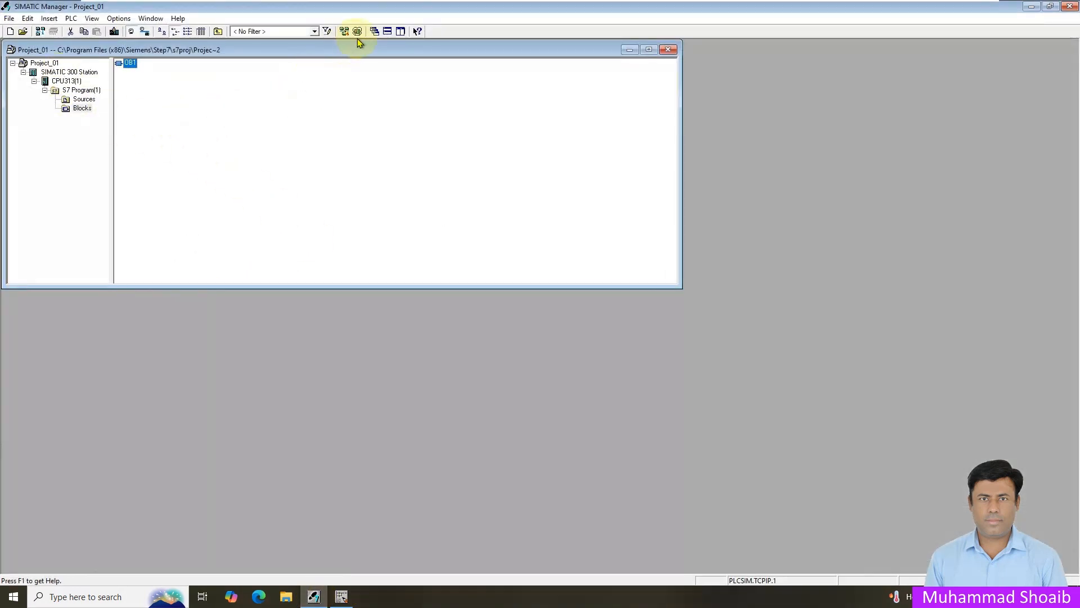
mouse_move(357, 32)
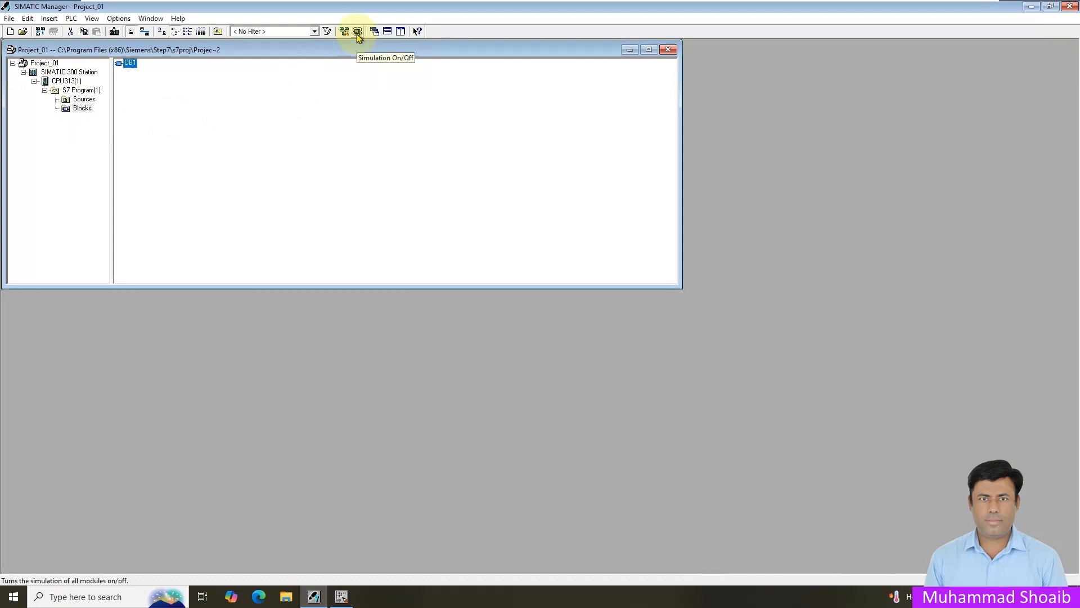
Start S7-PLCSIM, set its interface to PLCSIM(MPI) and put the CPU in RUN-P.
click(357, 31)
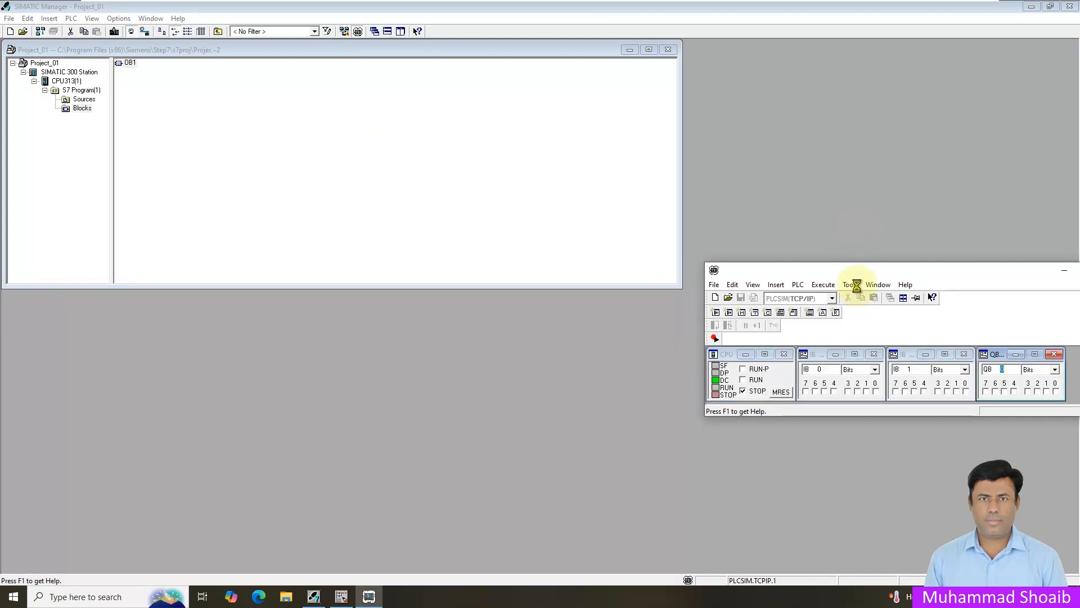
click(741, 270)
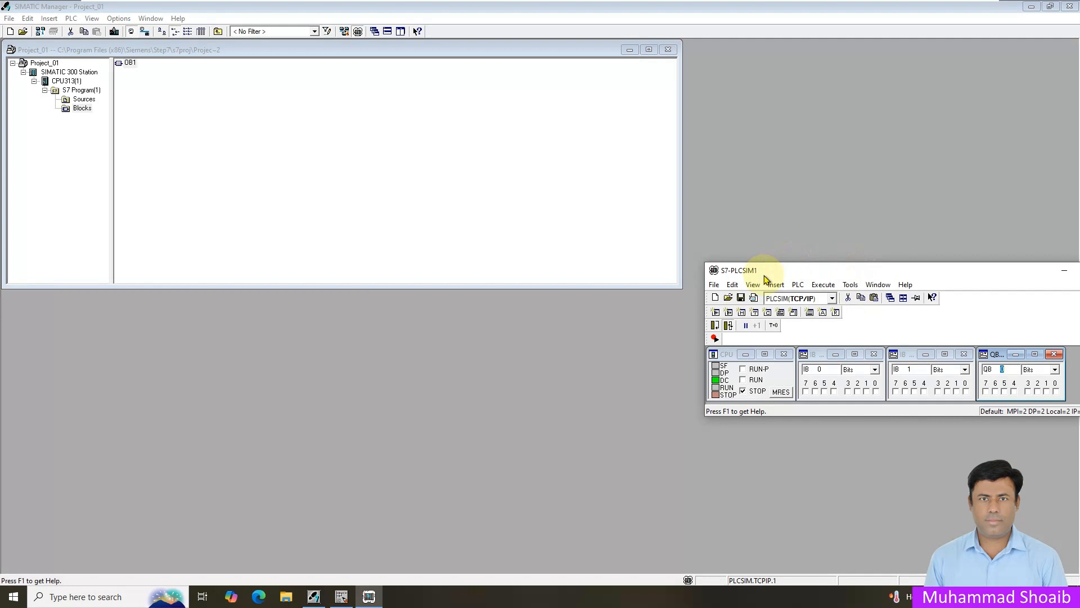
click(833, 297)
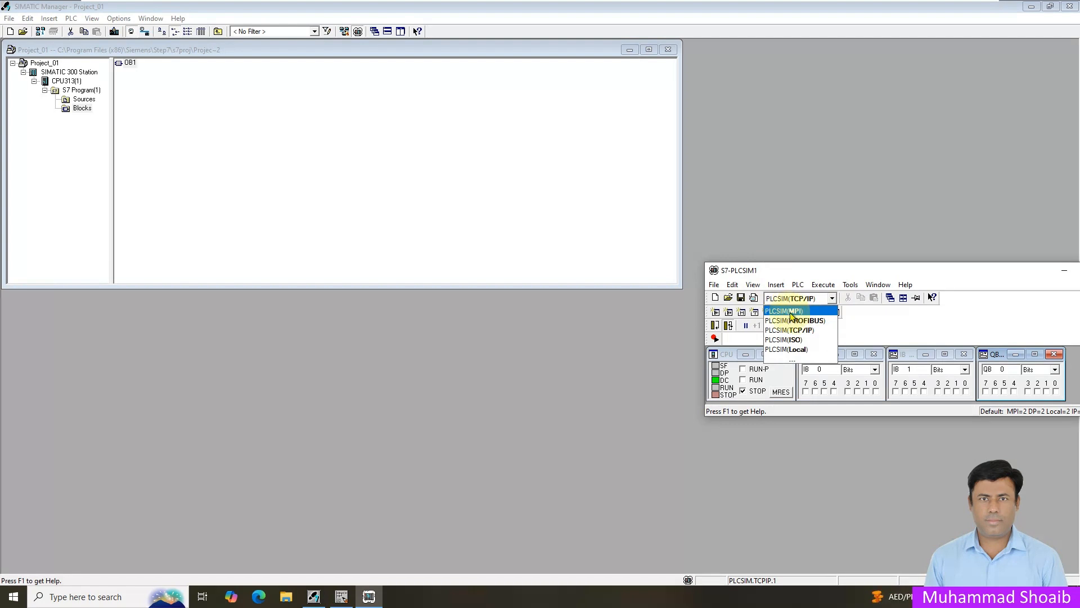
click(782, 310)
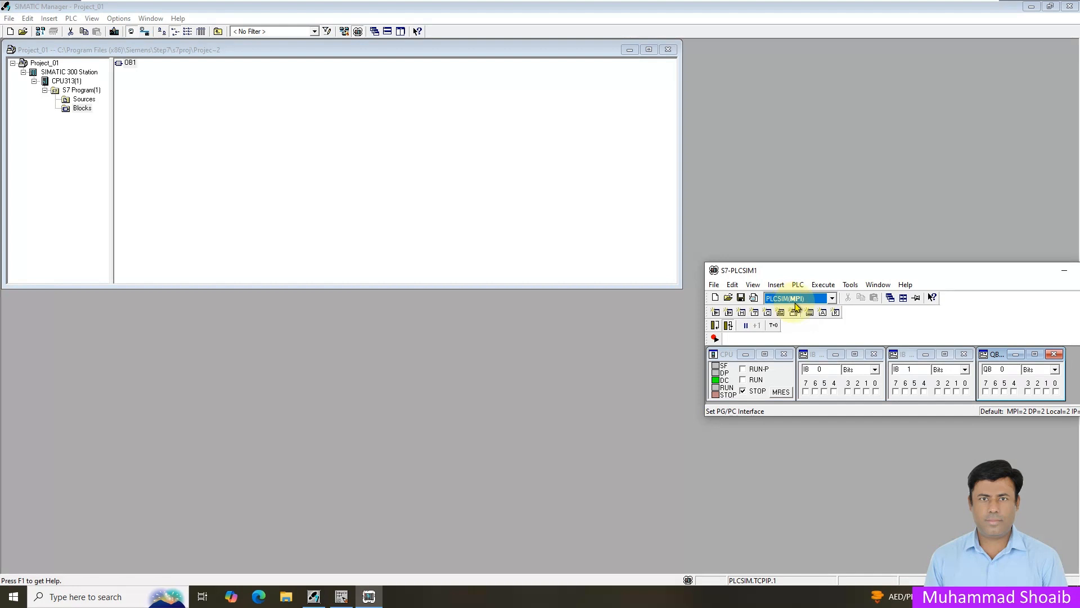
click(744, 368)
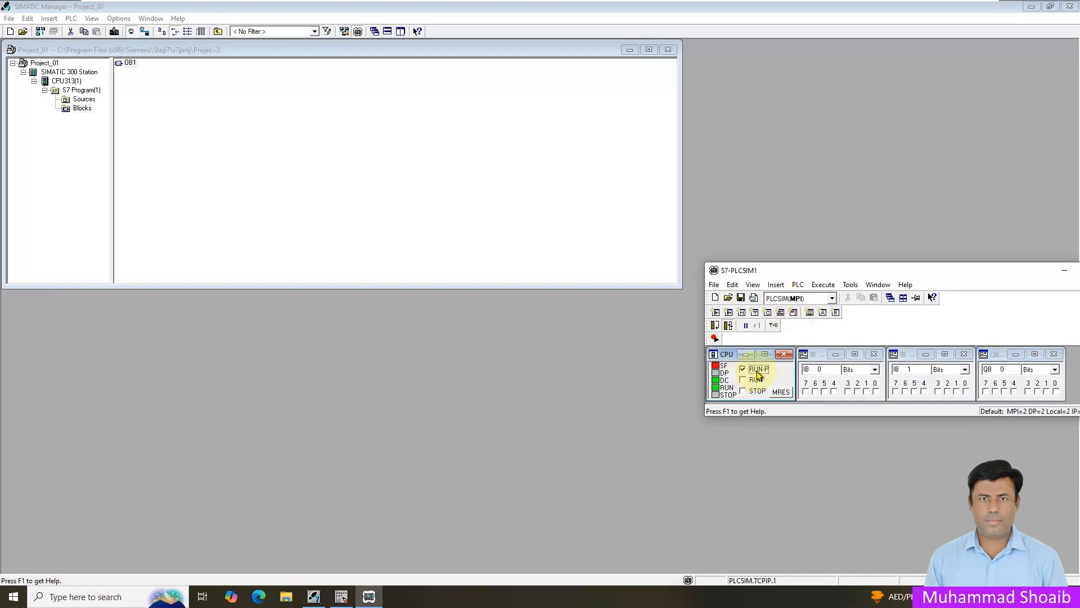
mouse_move(758, 369)
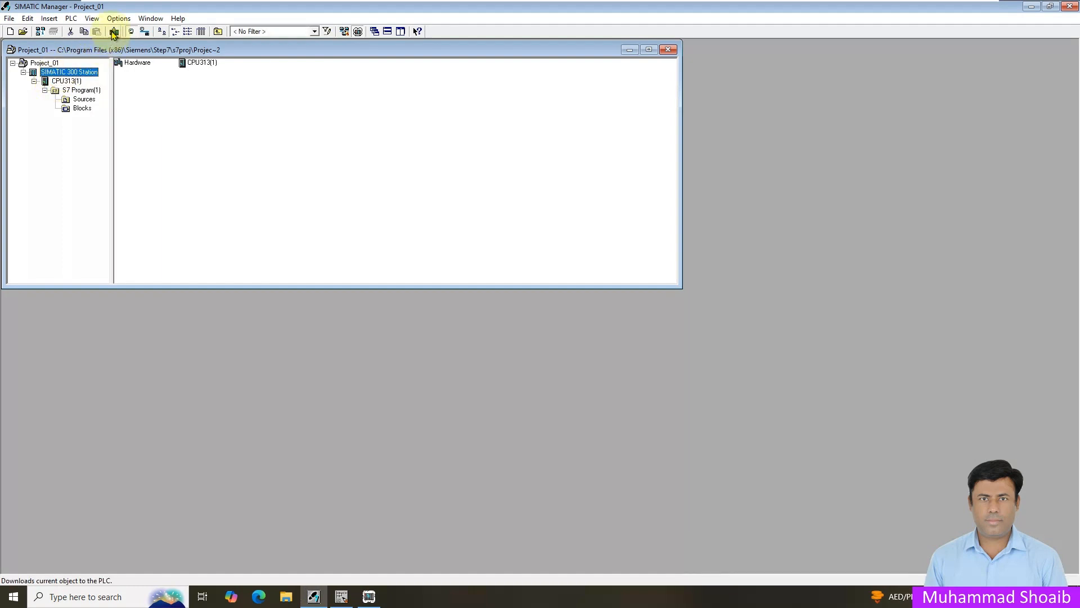
Download SIMATIC 300 Station to the simulated CPU, confirming every prompt and the complete restart.
click(114, 32)
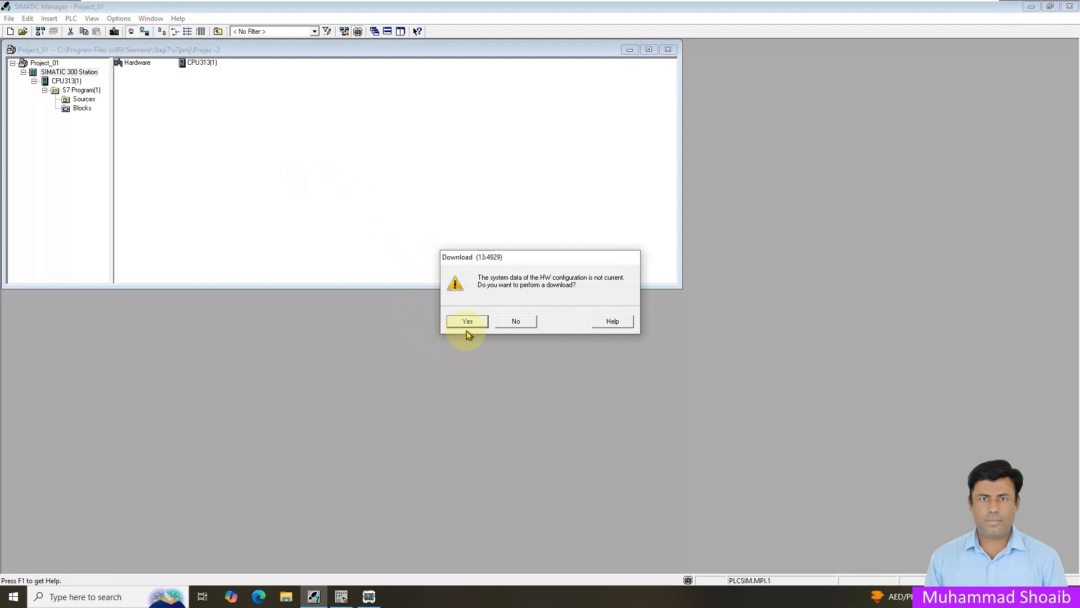
click(467, 321)
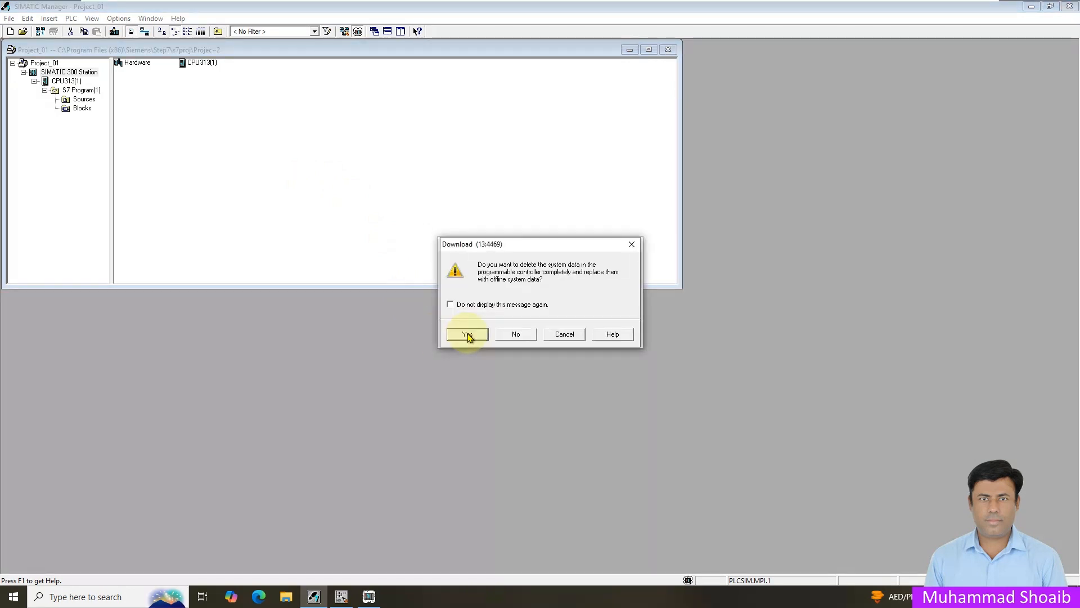
click(467, 334)
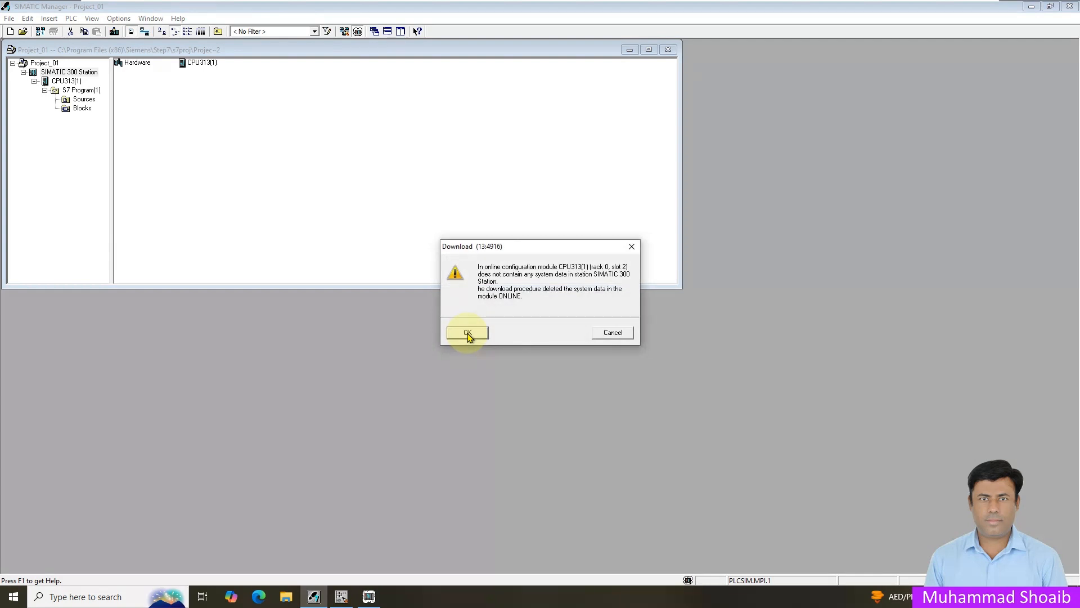
click(467, 333)
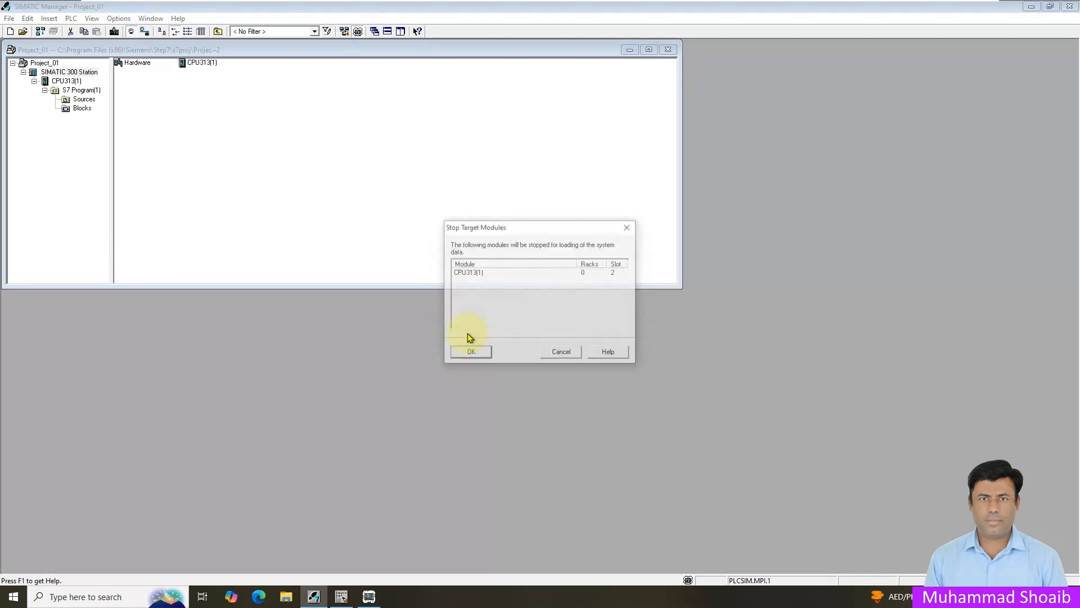
click(471, 351)
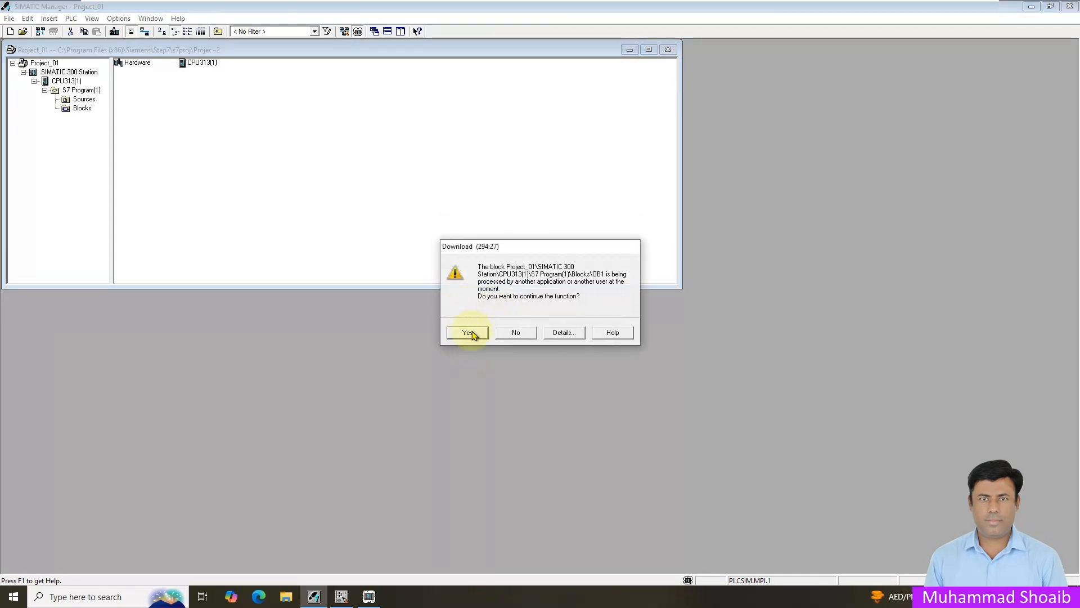
click(466, 332)
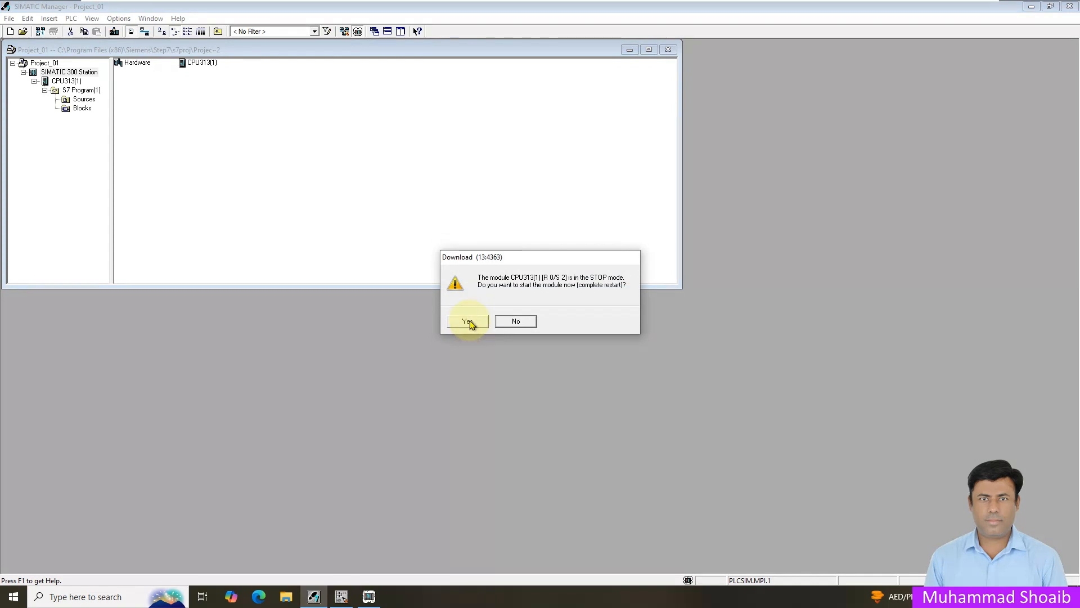
click(466, 321)
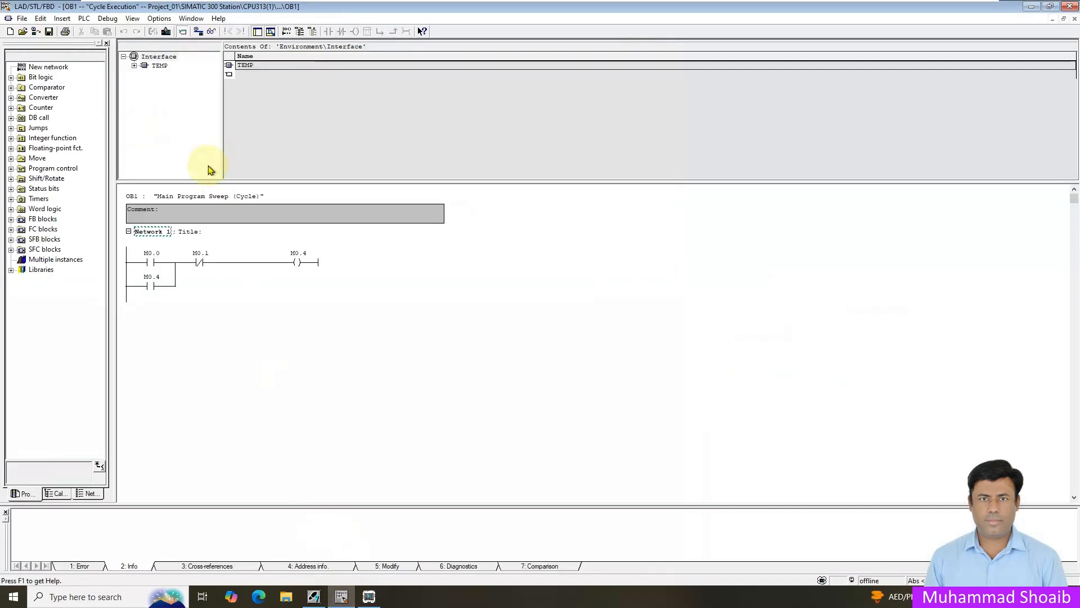
mouse_move(213, 65)
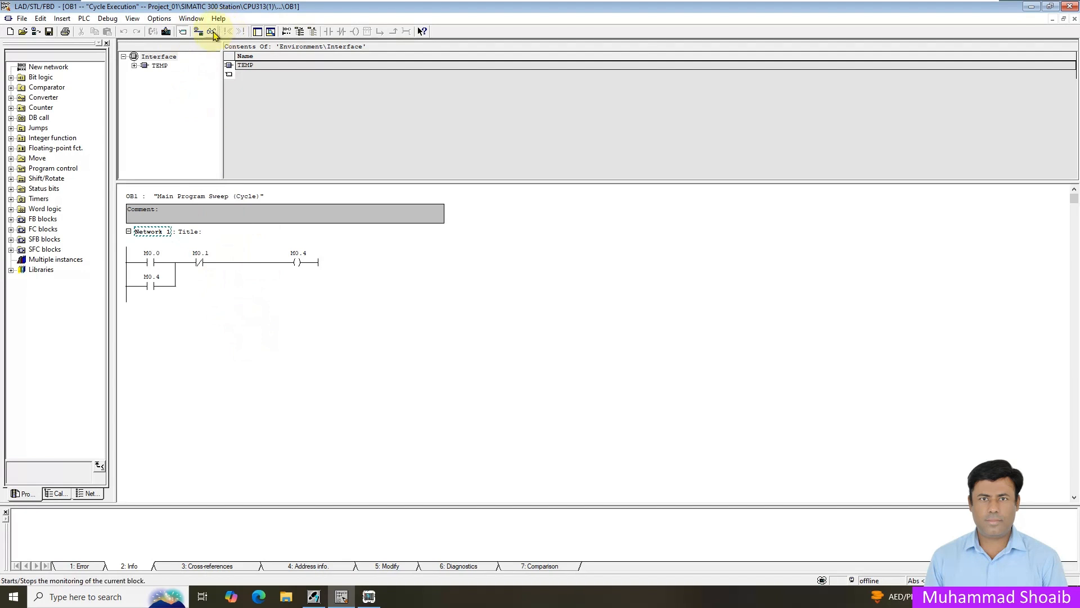
Monitor OB1 online and modify M0.0 to 1 so coil M0.4 latches on.
click(212, 31)
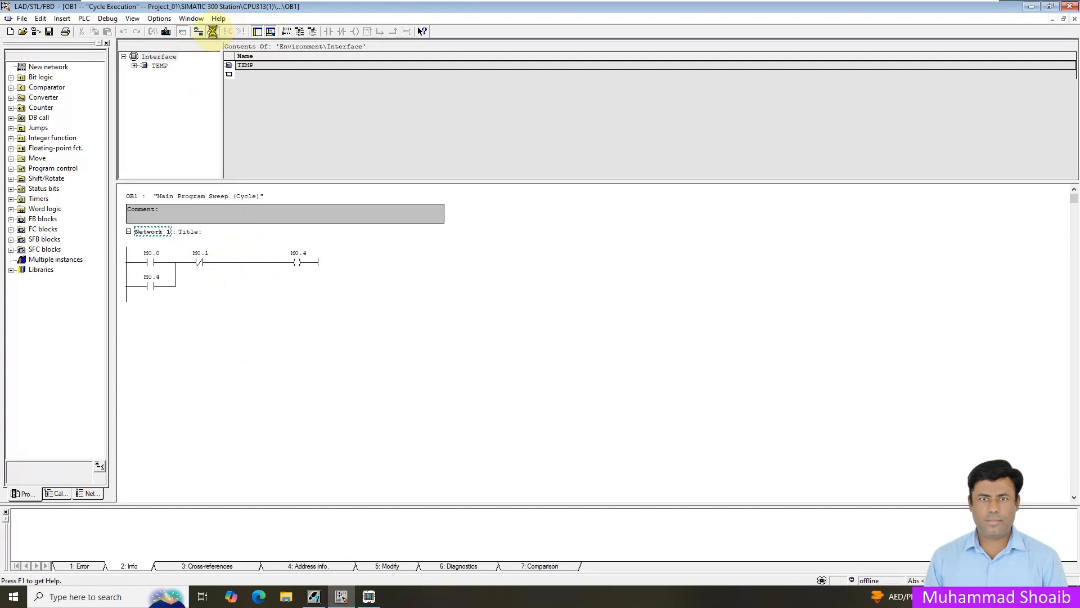
click(213, 31)
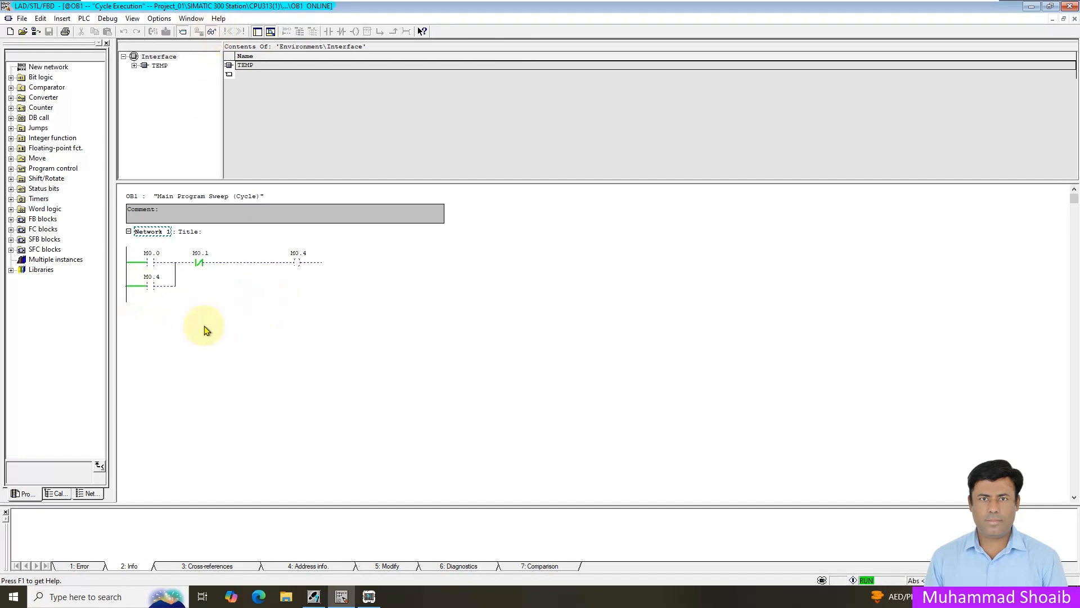
mouse_move(232, 296)
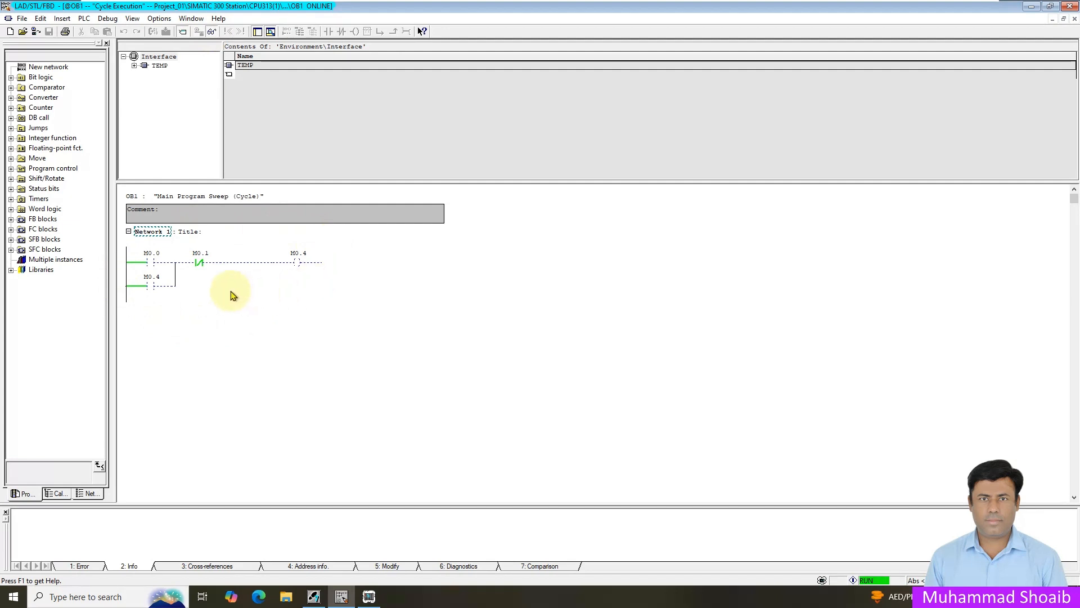
click(149, 262)
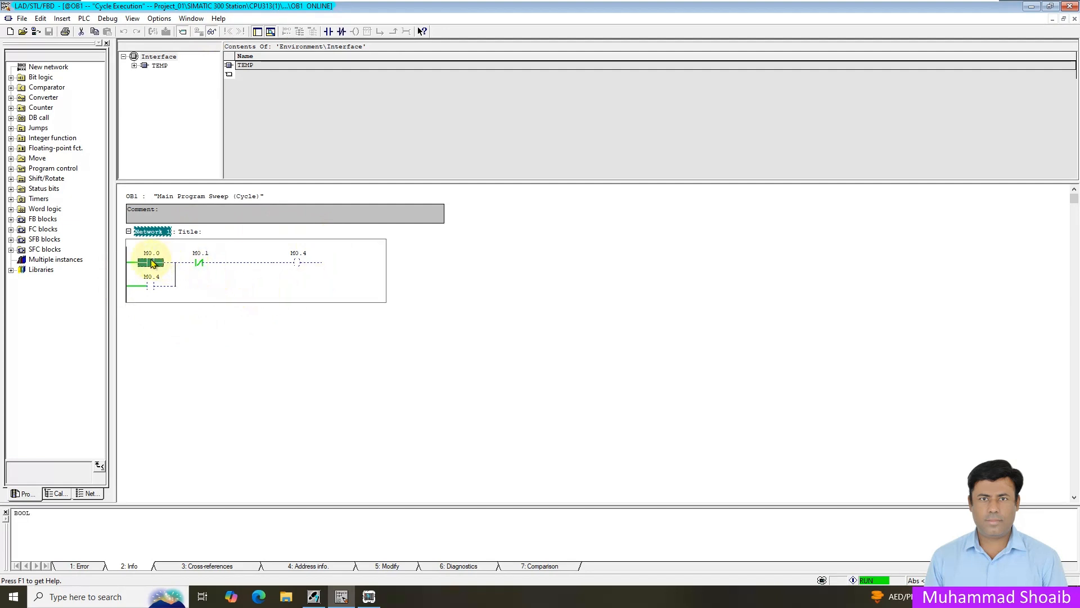
right_click(150, 262)
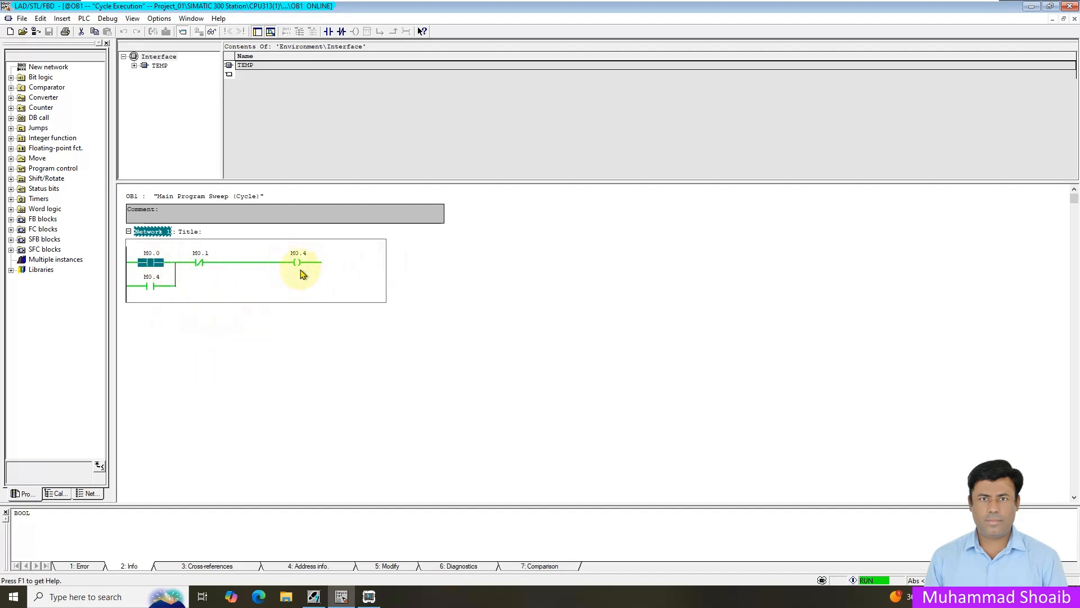
Modify M0.1 so coil M0.4 releases.
right_click(149, 263)
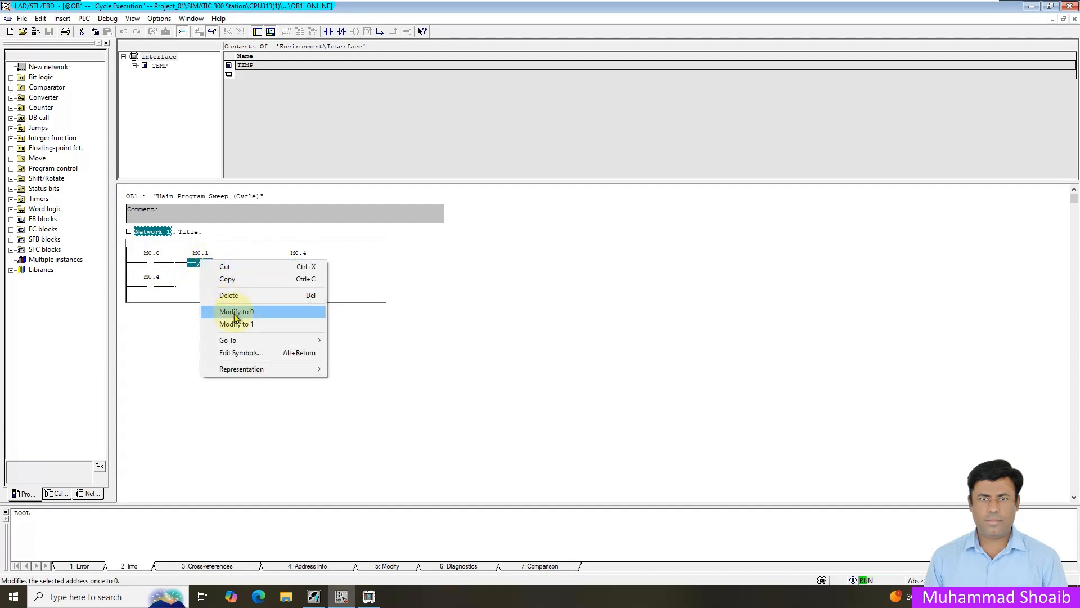
click(235, 312)
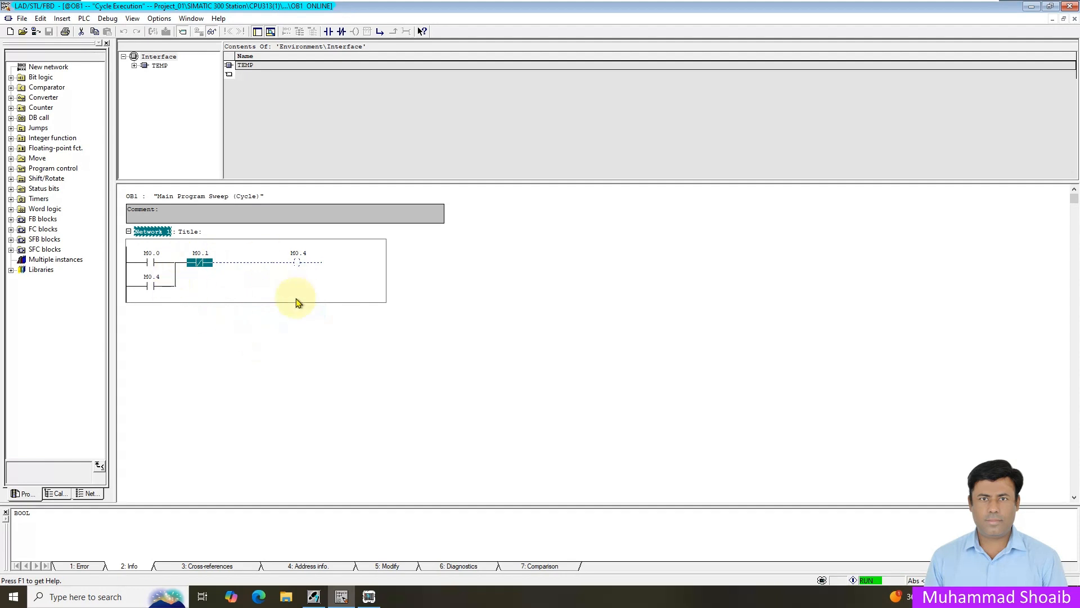